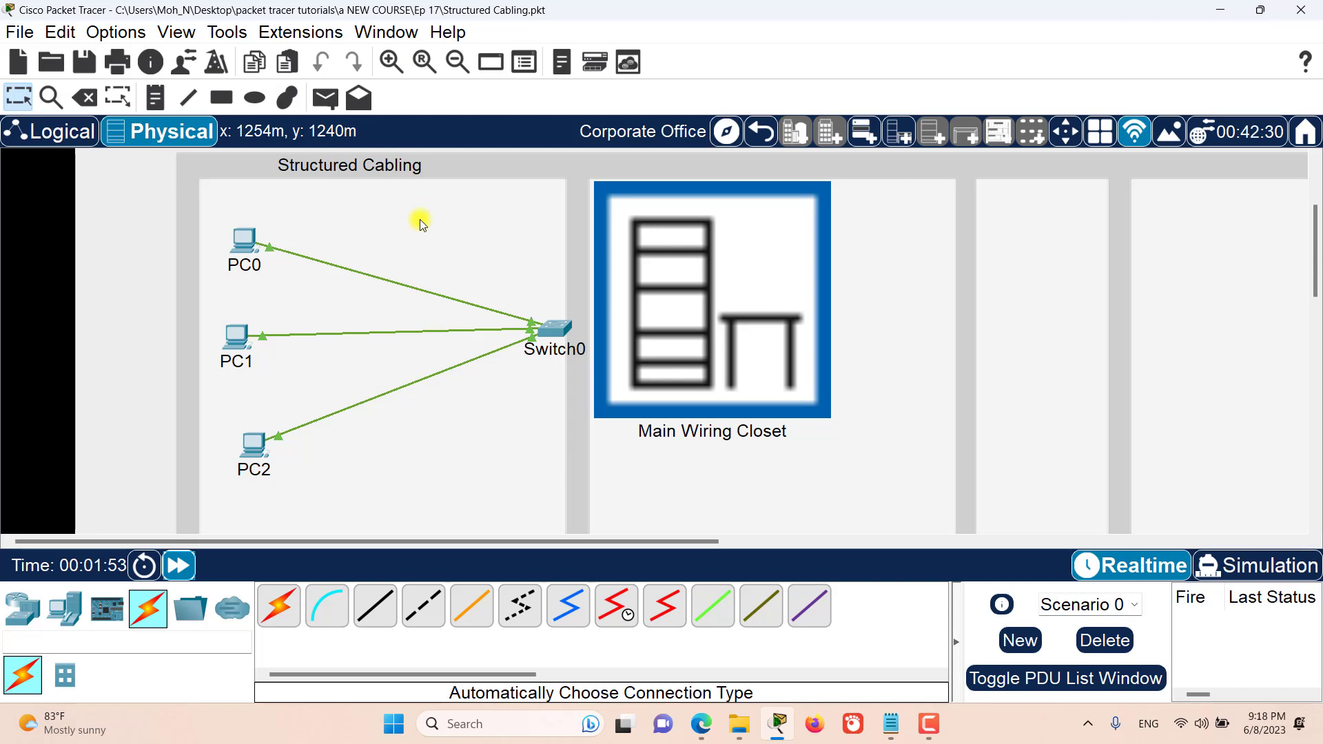
{"action": "mouse_move", "coordinate": [356, 175]}
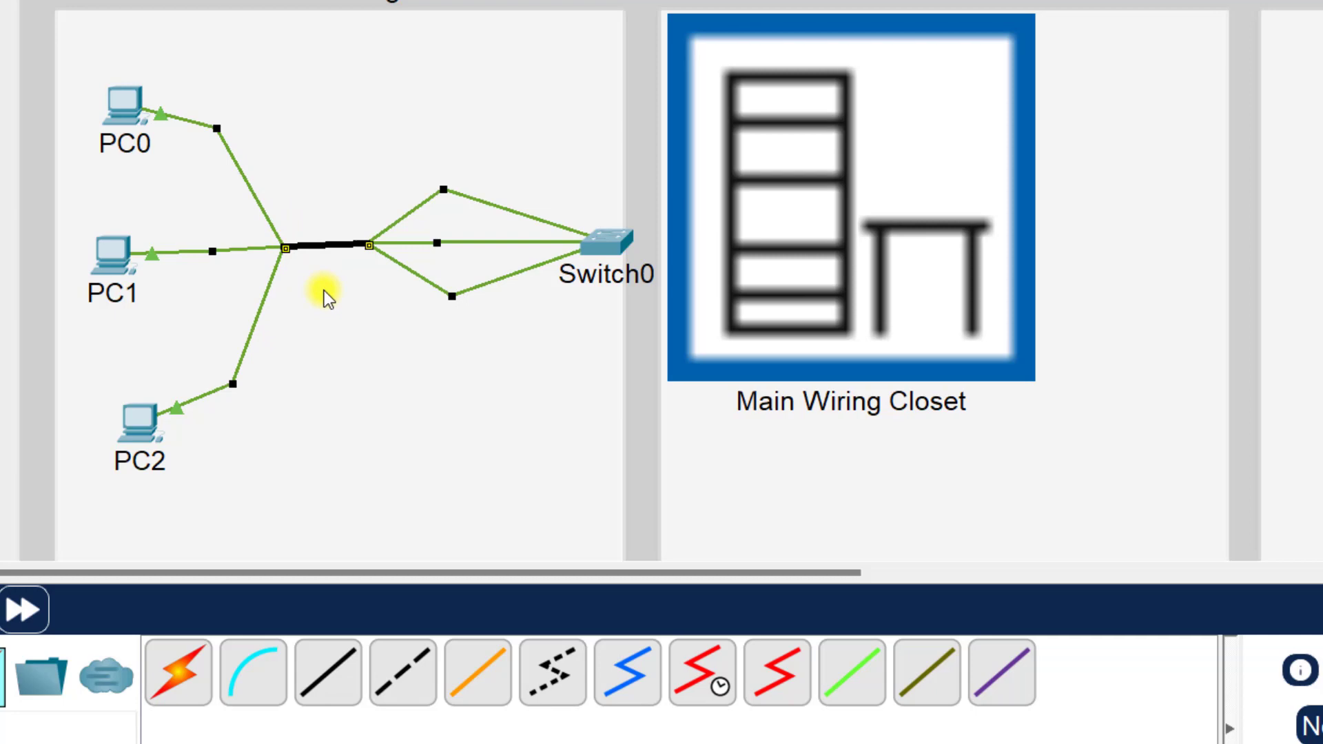
{"action": "mouse_move", "coordinate": [287, 270]}
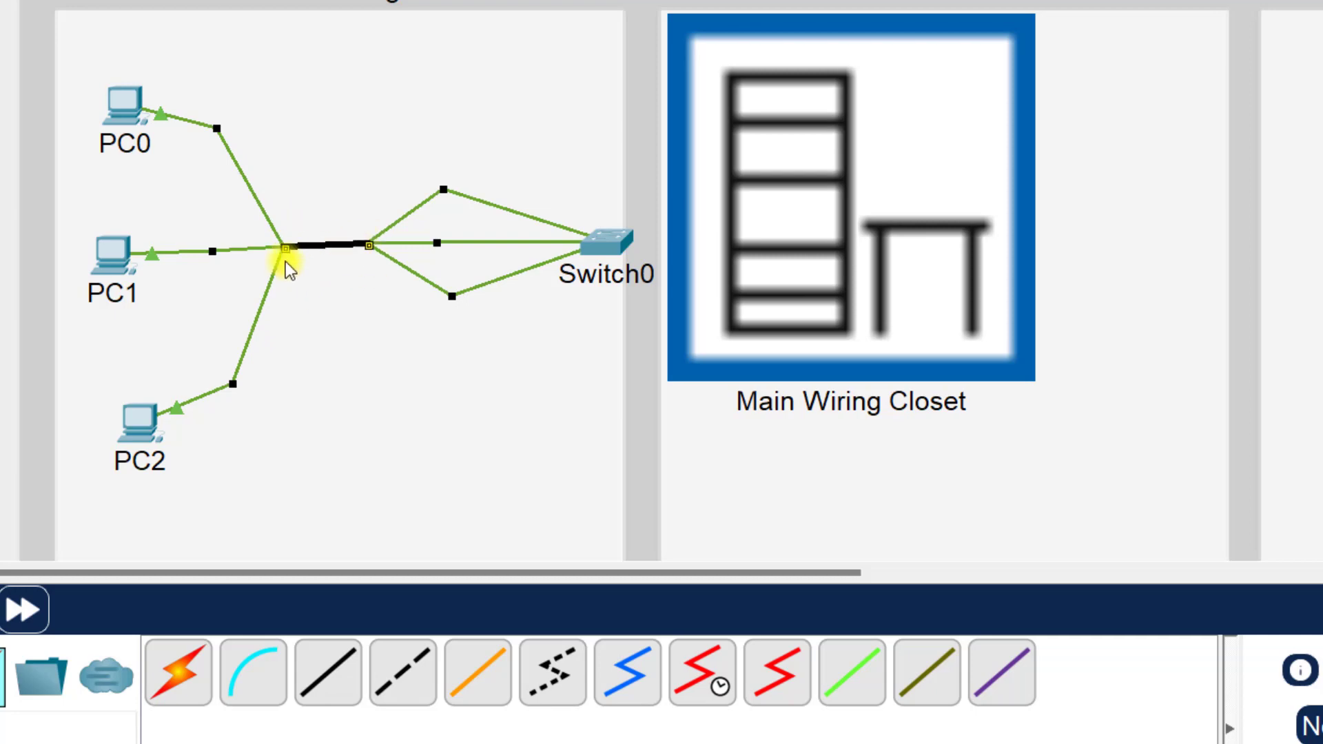
{"action": "mouse_move", "coordinate": [325, 287]}
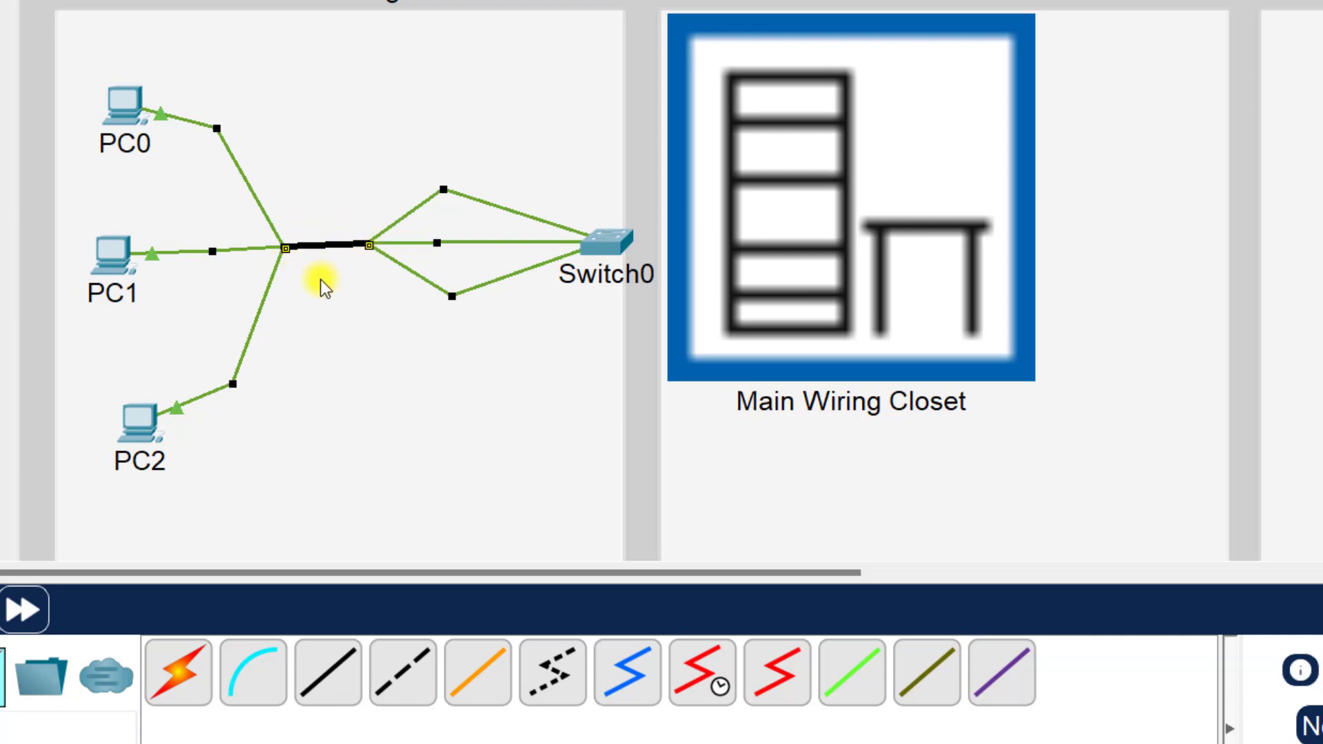
{"action": "mouse_move", "coordinate": [328, 277]}
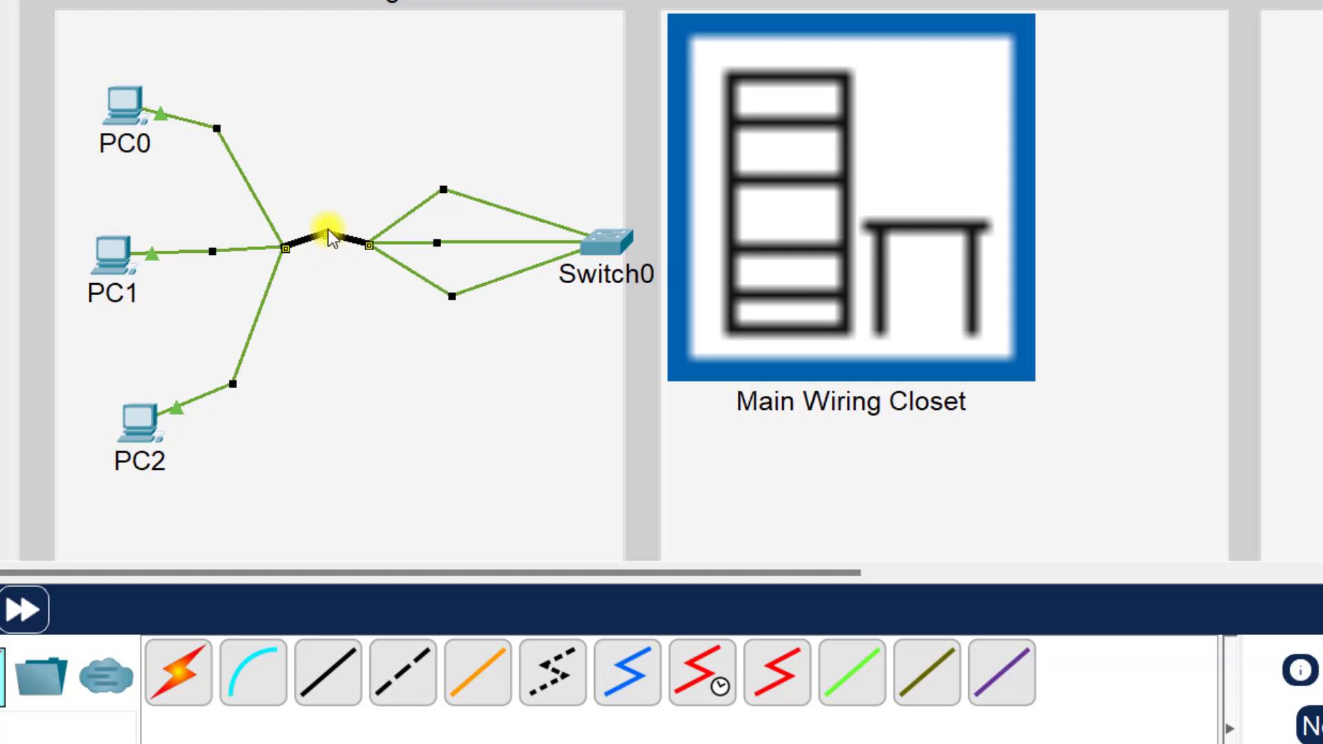
Drag the bundle's bend point up and down until it settles into a shallow V dip
{"action": "left_click_drag", "start_coordinate": [325, 240], "coordinate": [299, 156]}
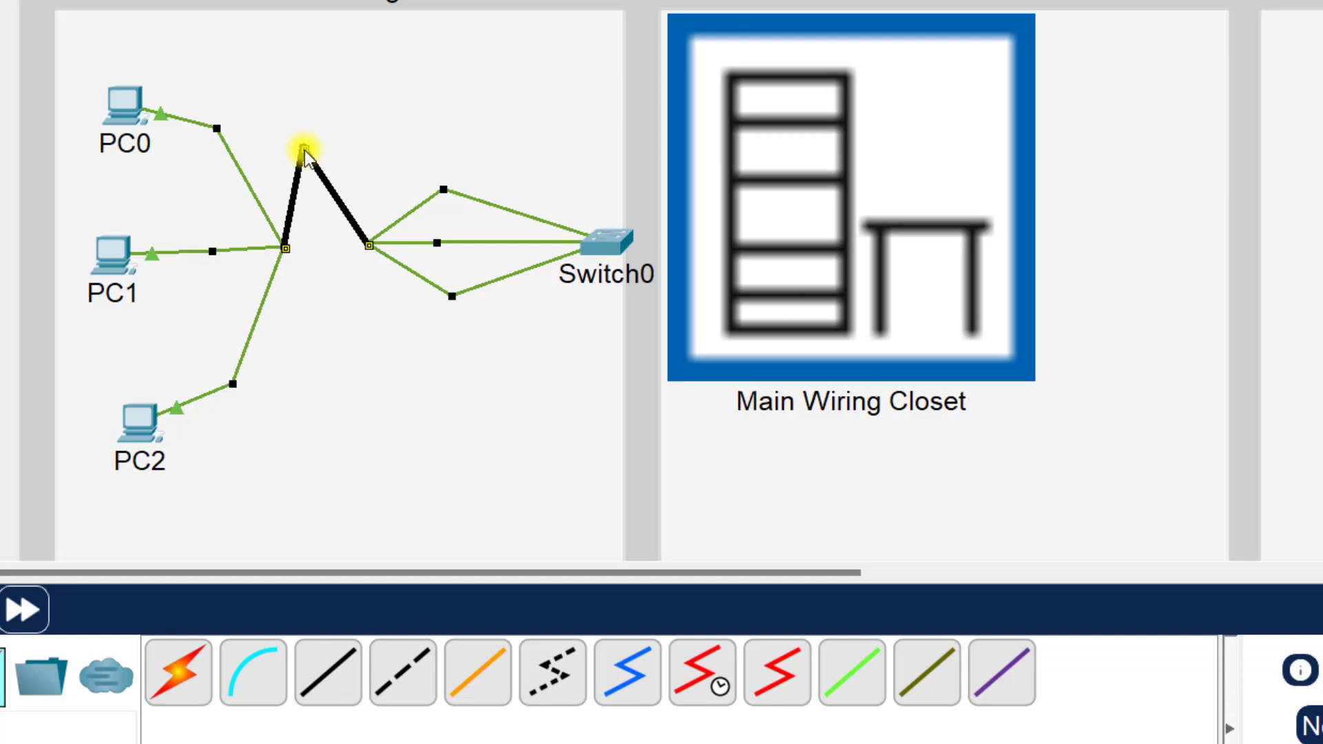
{"action": "left_click_drag", "start_coordinate": [303, 156], "coordinate": [325, 308]}
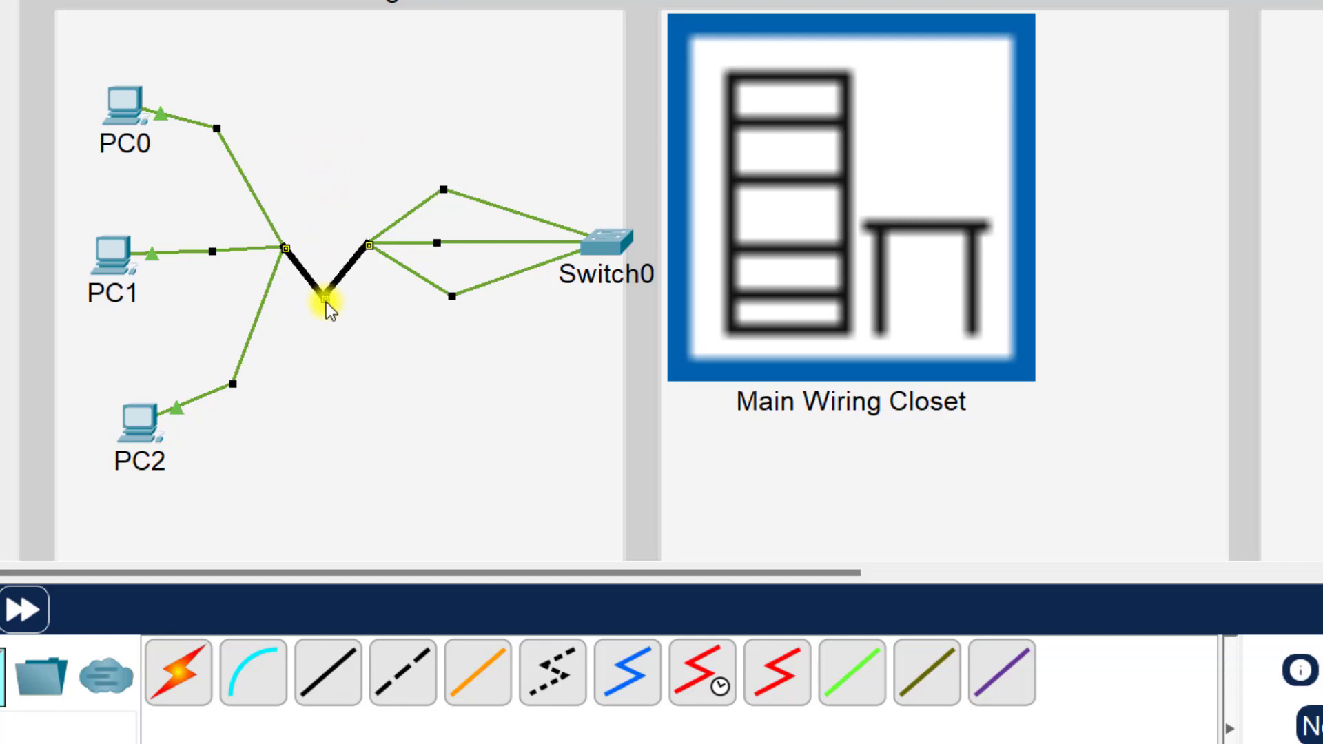
{"action": "left_click_drag", "start_coordinate": [325, 304], "coordinate": [362, 156]}
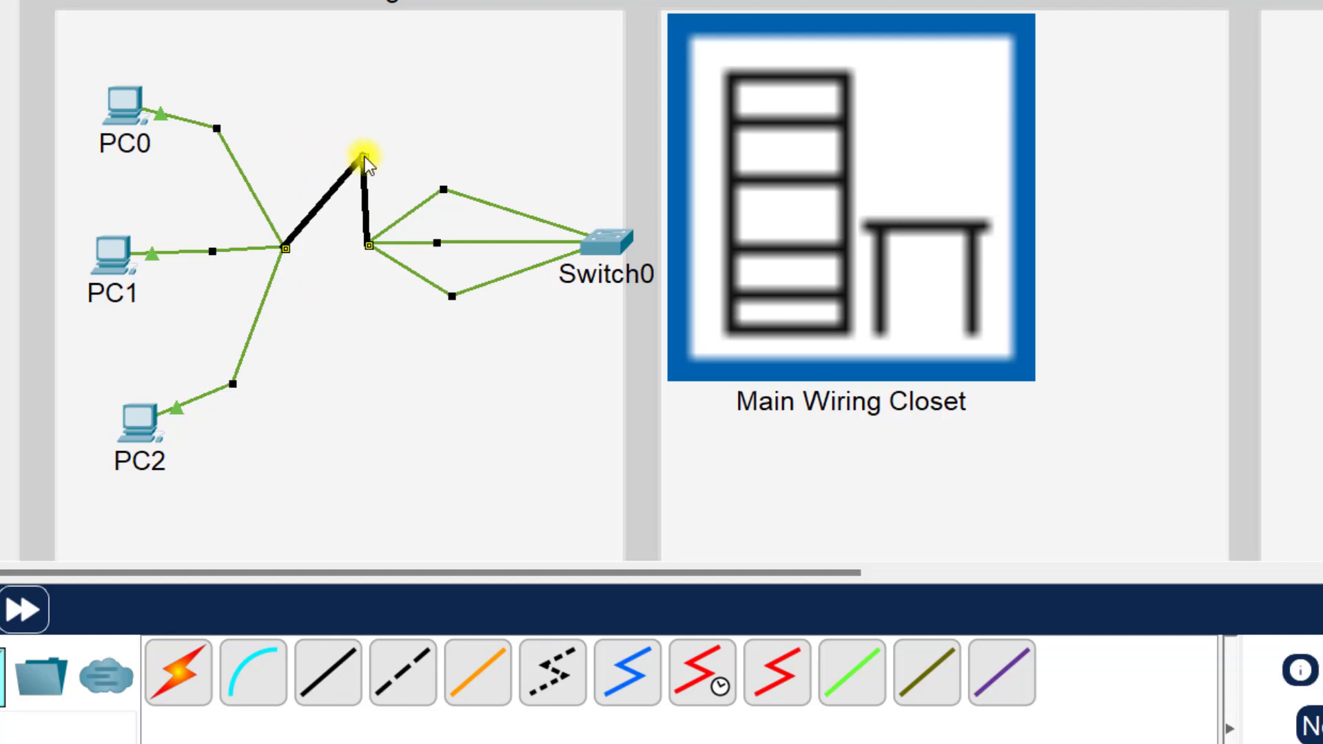
{"action": "left_click_drag", "start_coordinate": [362, 160], "coordinate": [329, 291]}
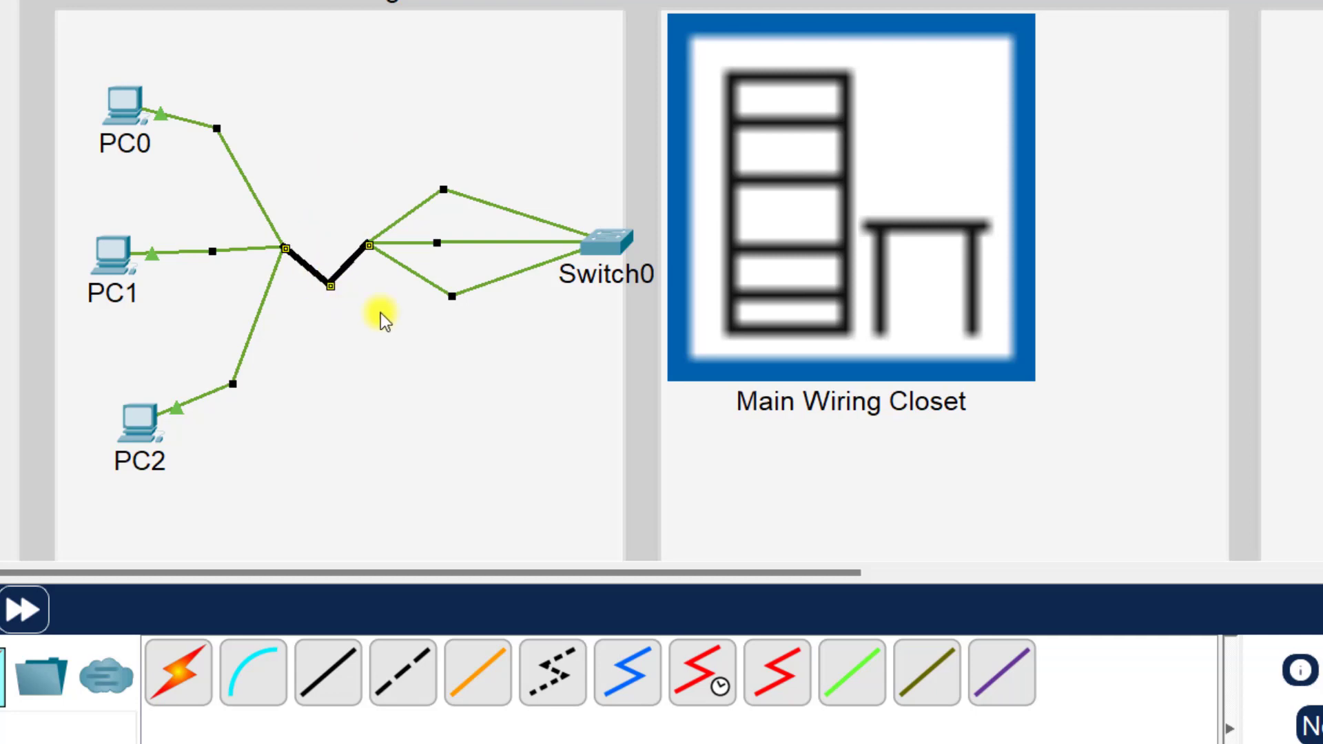
{"action": "mouse_move", "coordinate": [477, 206]}
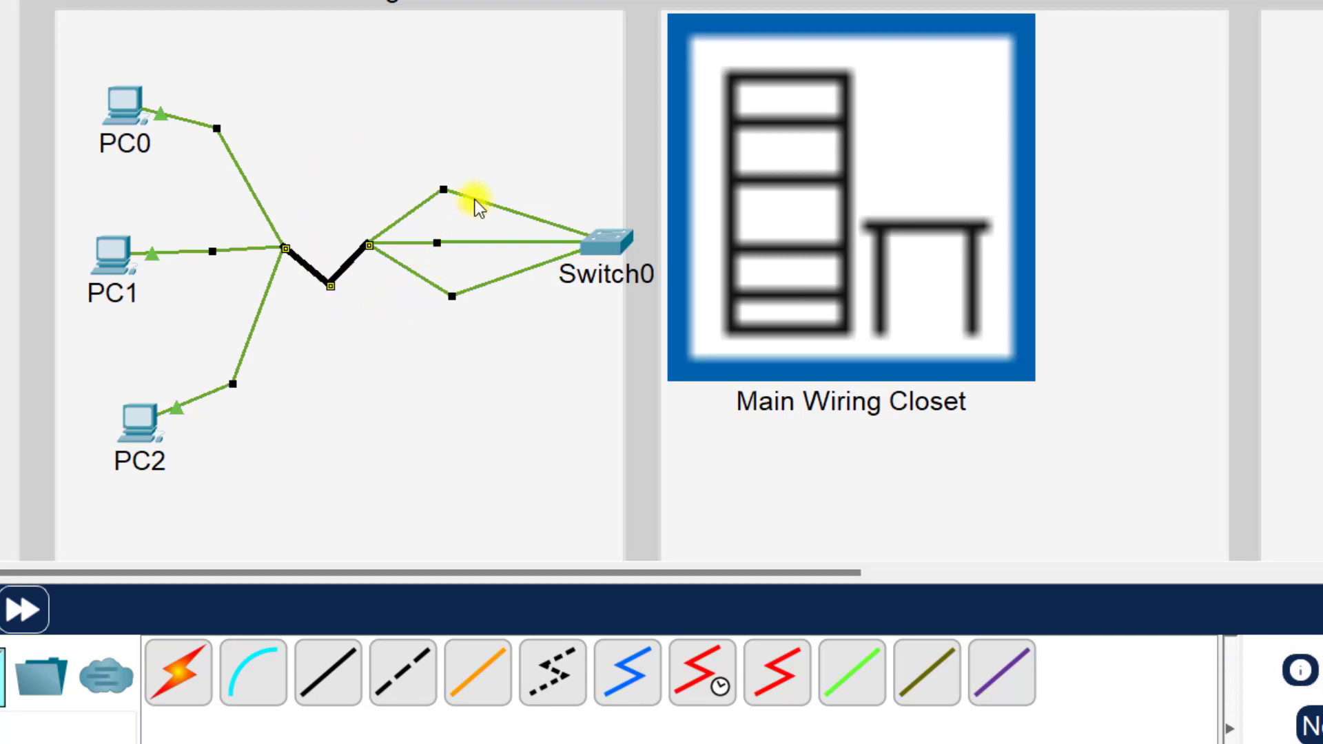
Colour PC0's cable red via Color Cable, then start recolouring PC1's cable
{"action": "right_click", "coordinate": [472, 207]}
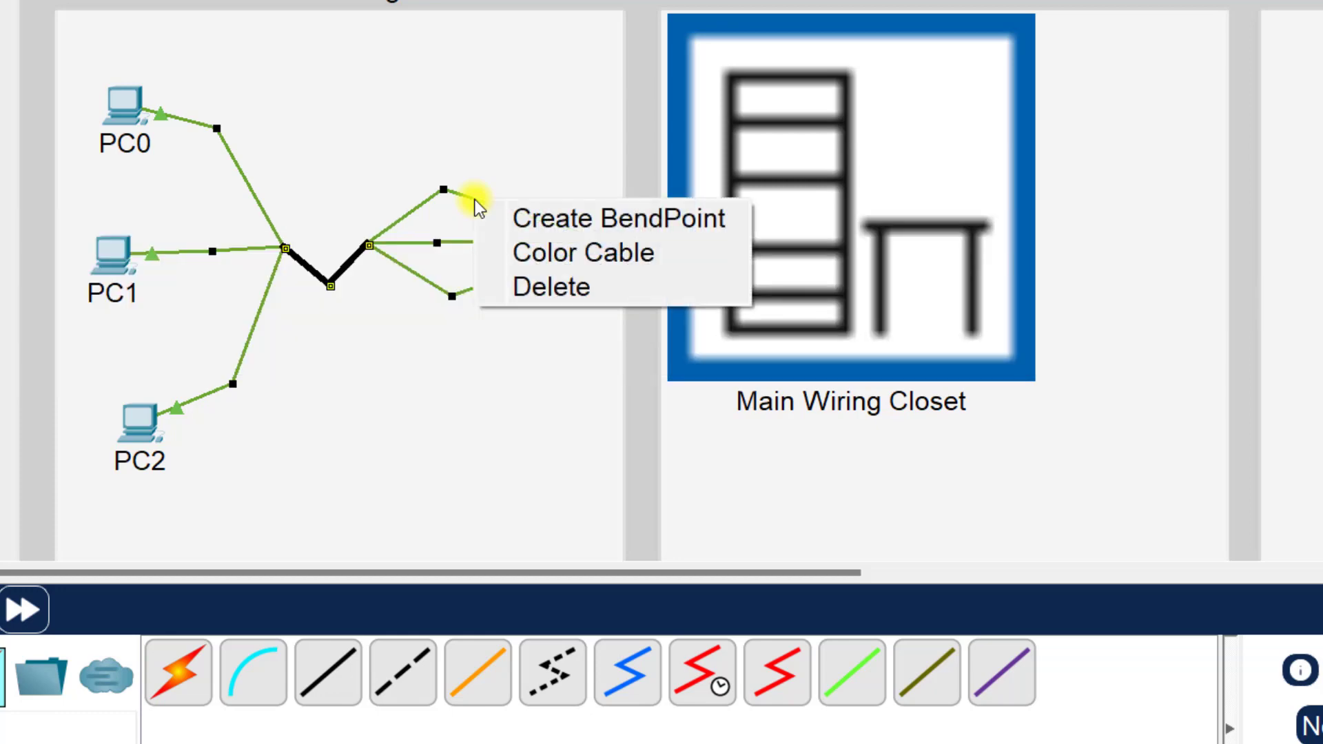
{"action": "left_click", "coordinate": [581, 252]}
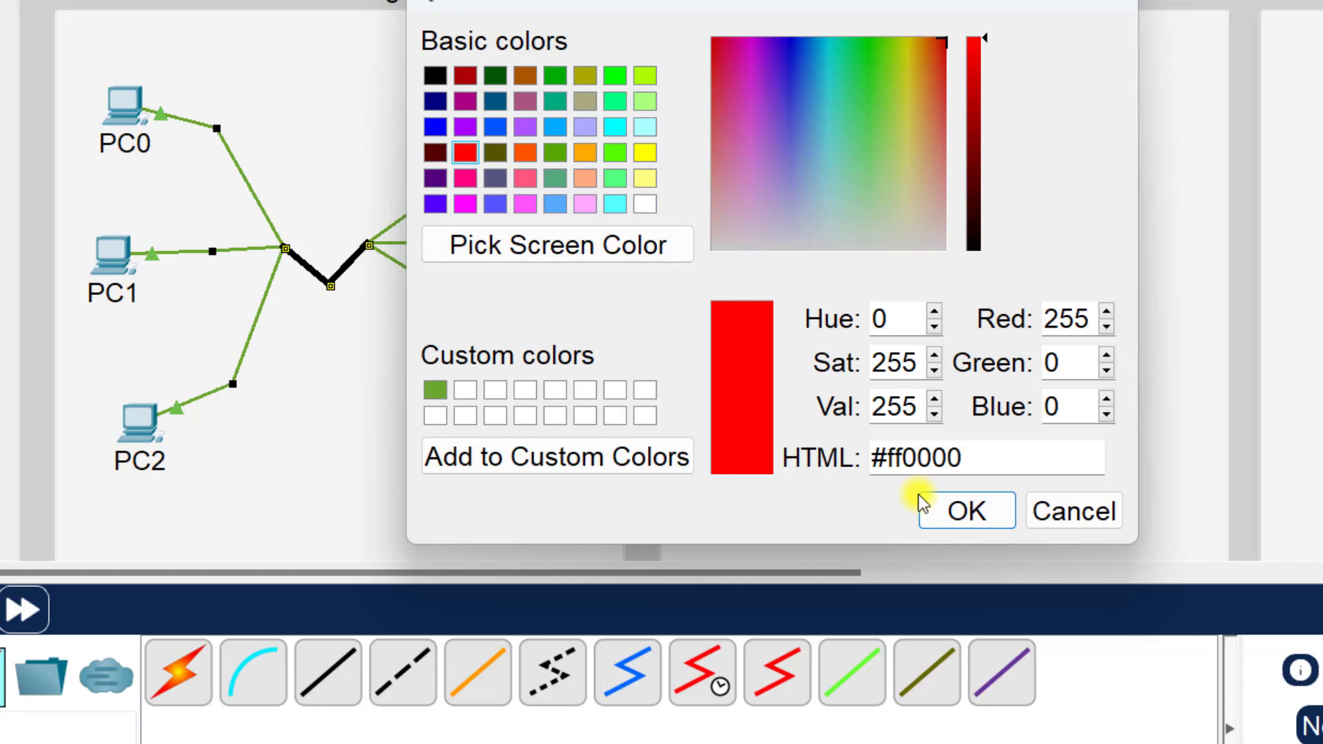
{"action": "left_click", "coordinate": [965, 510]}
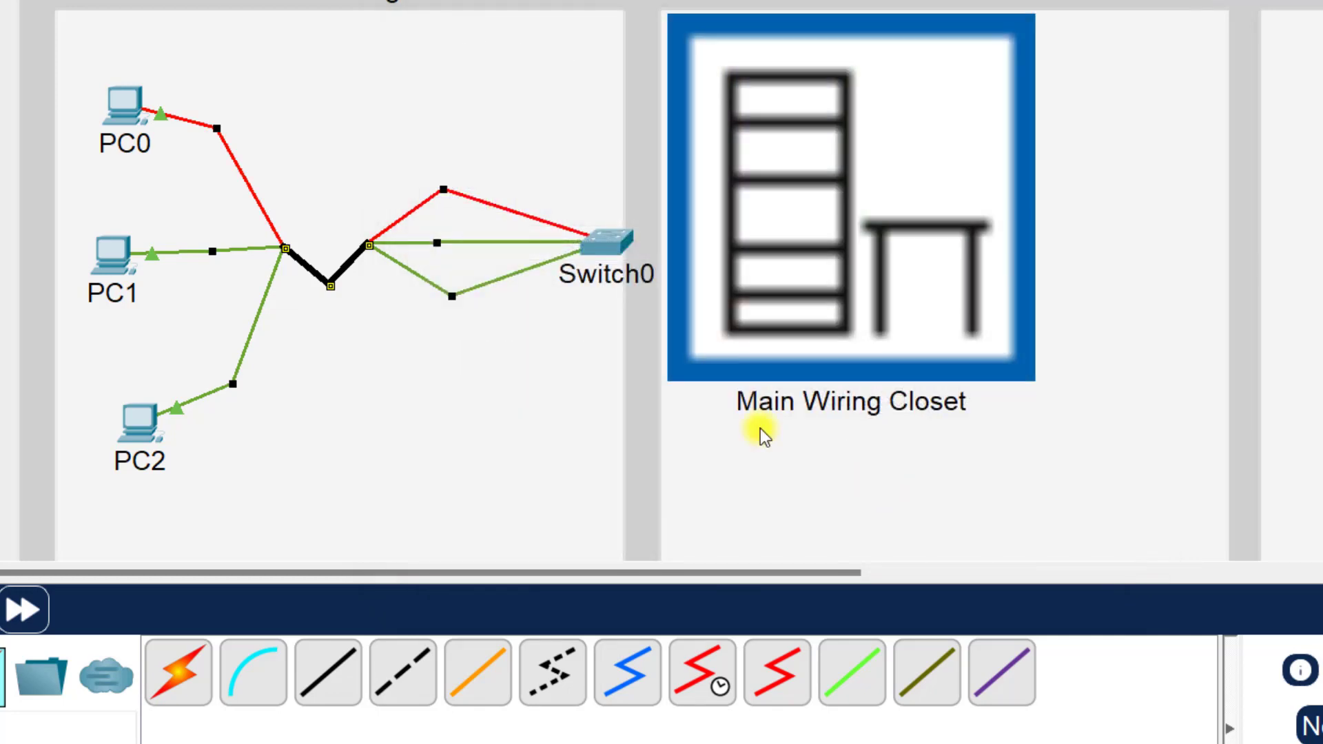
{"action": "right_click", "coordinate": [502, 303]}
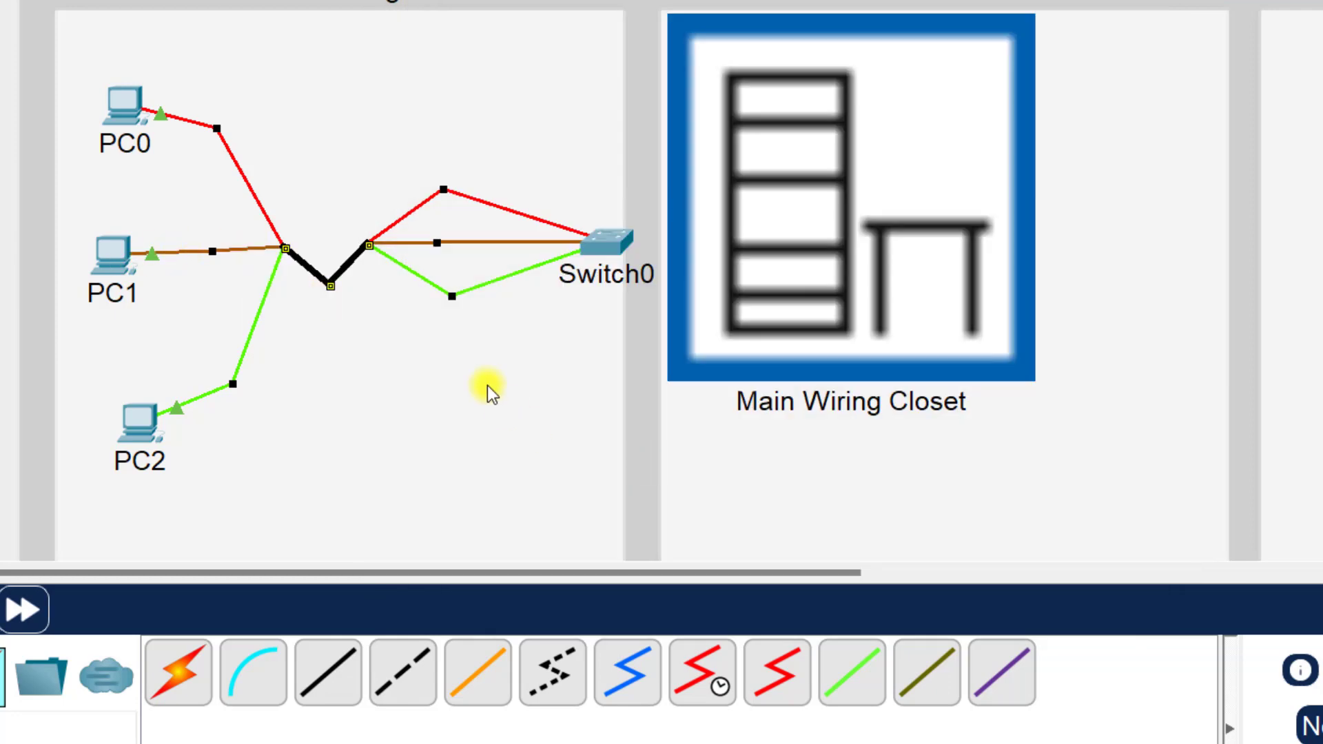
{"action": "mouse_move", "coordinate": [453, 349]}
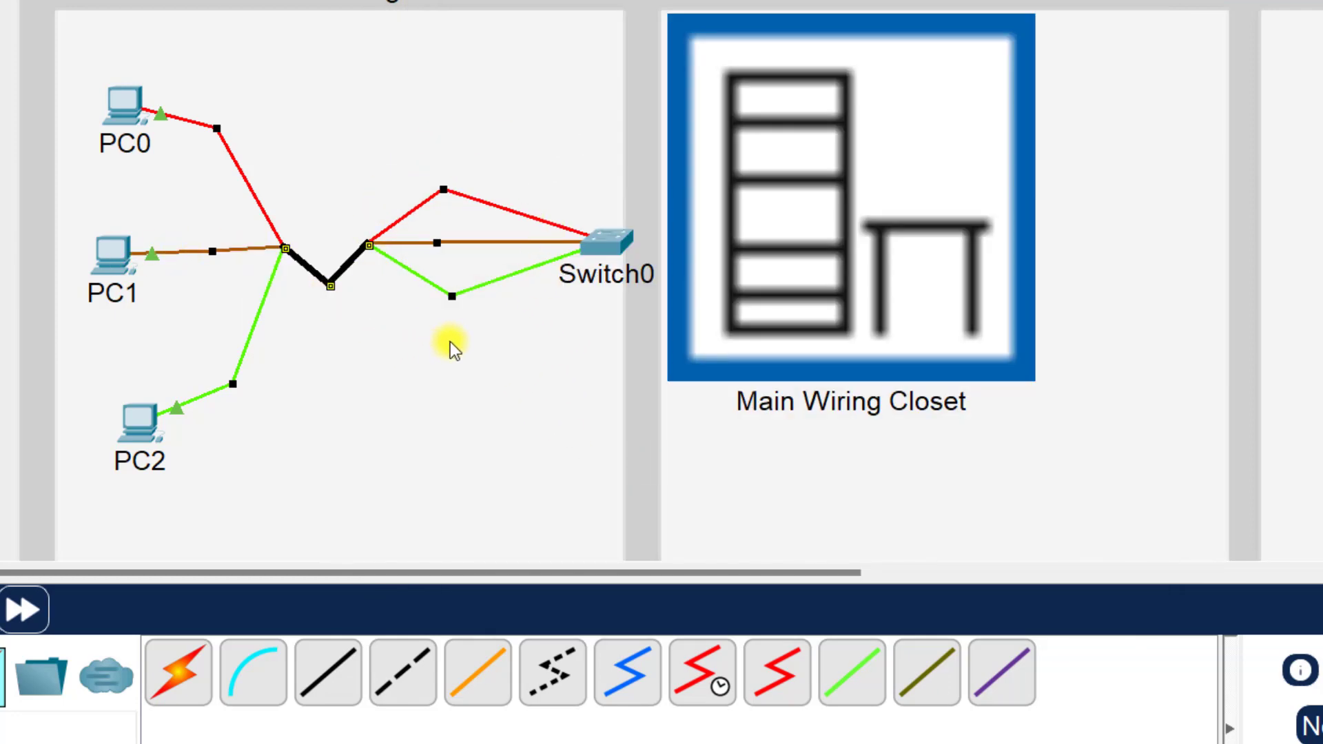
{"action": "mouse_move", "coordinate": [397, 164]}
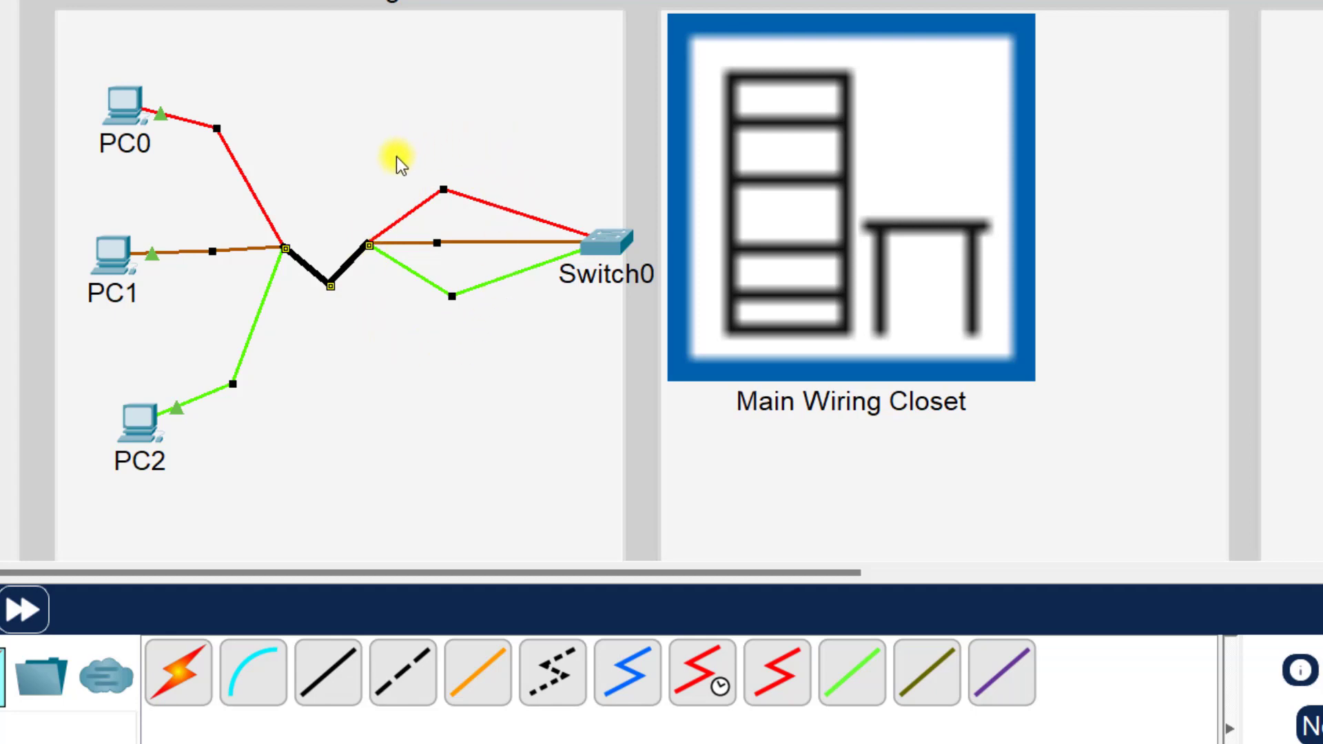
{"action": "mouse_move", "coordinate": [404, 354]}
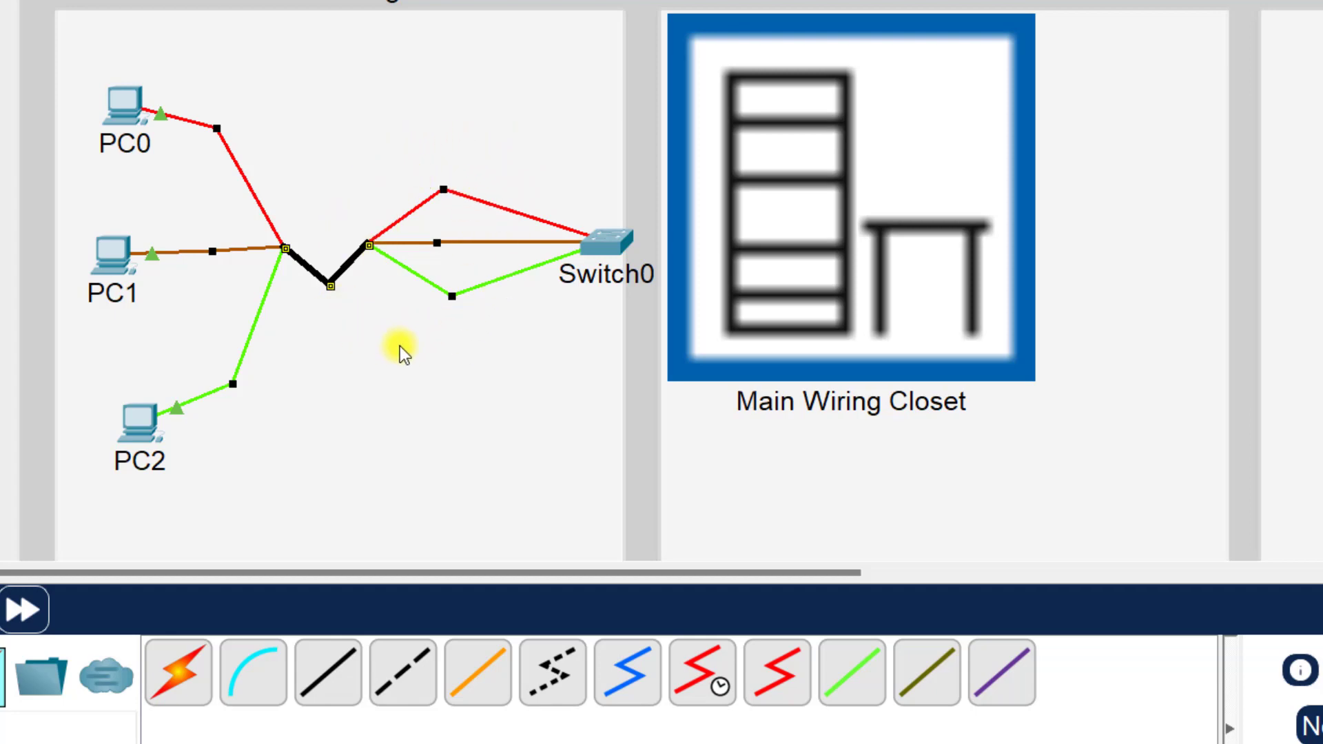
{"action": "mouse_move", "coordinate": [386, 354]}
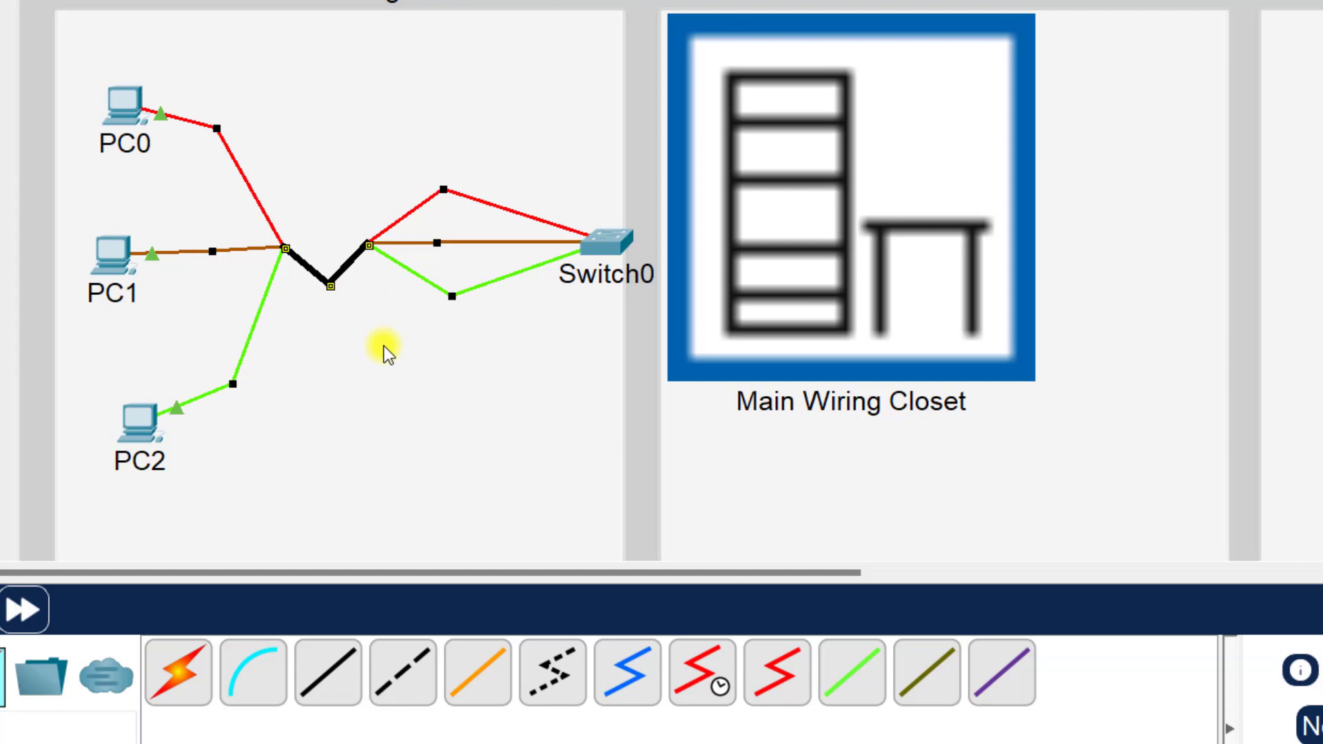
{"action": "mouse_move", "coordinate": [333, 239]}
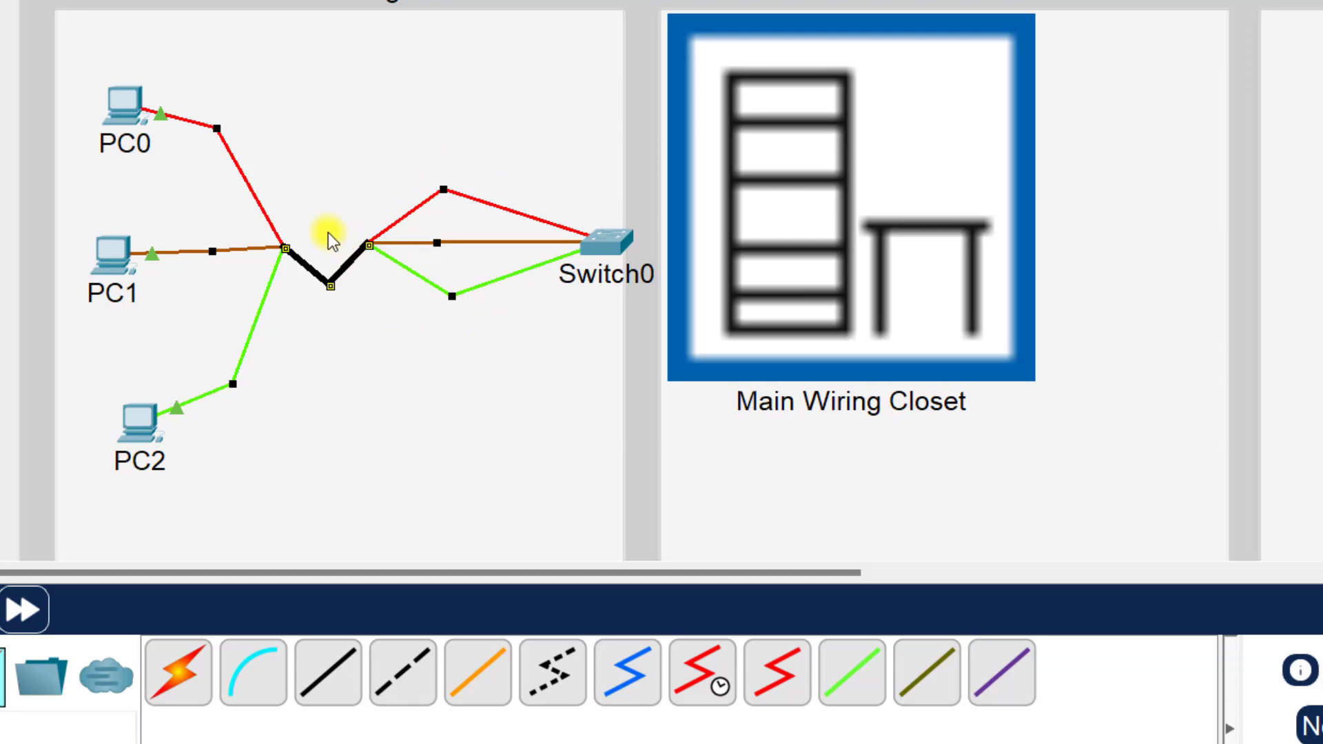
{"action": "mouse_move", "coordinate": [325, 325]}
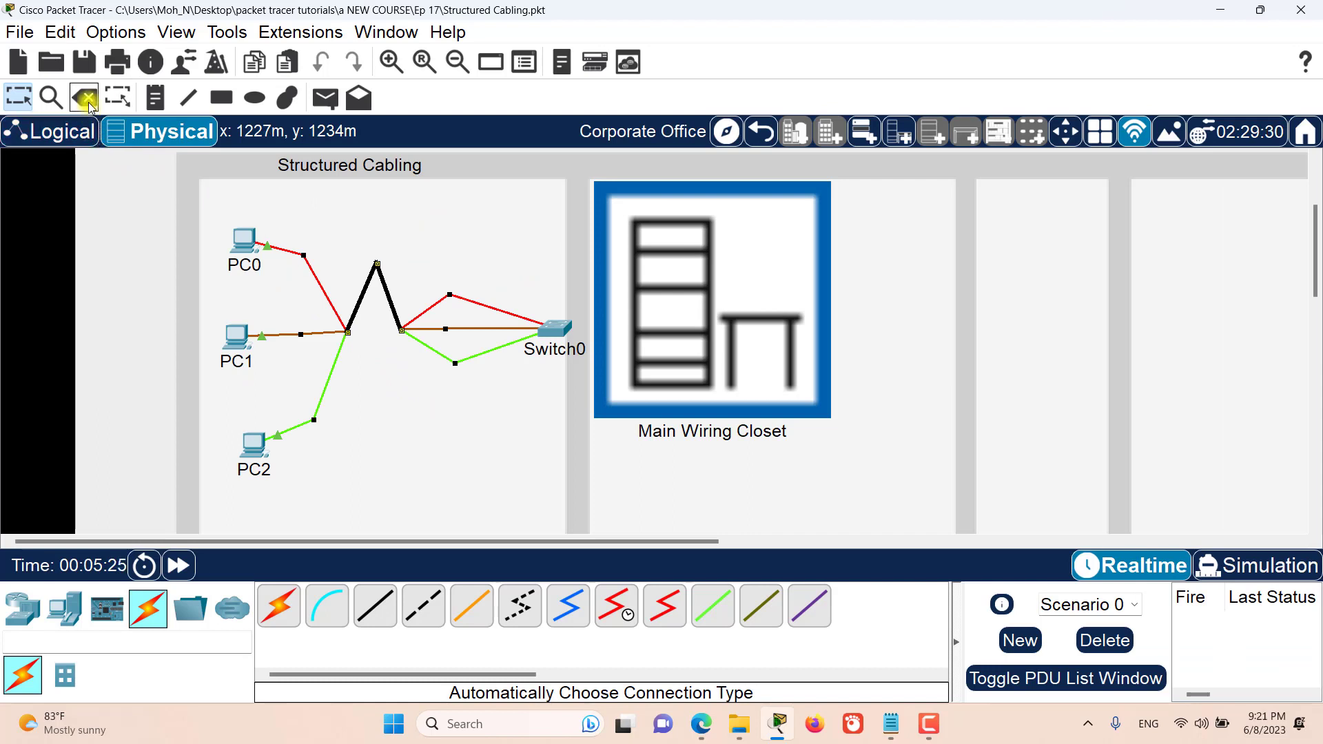
Switch to the Delete tool to remove PC2's cable from the bundle
{"action": "left_click", "coordinate": [83, 96]}
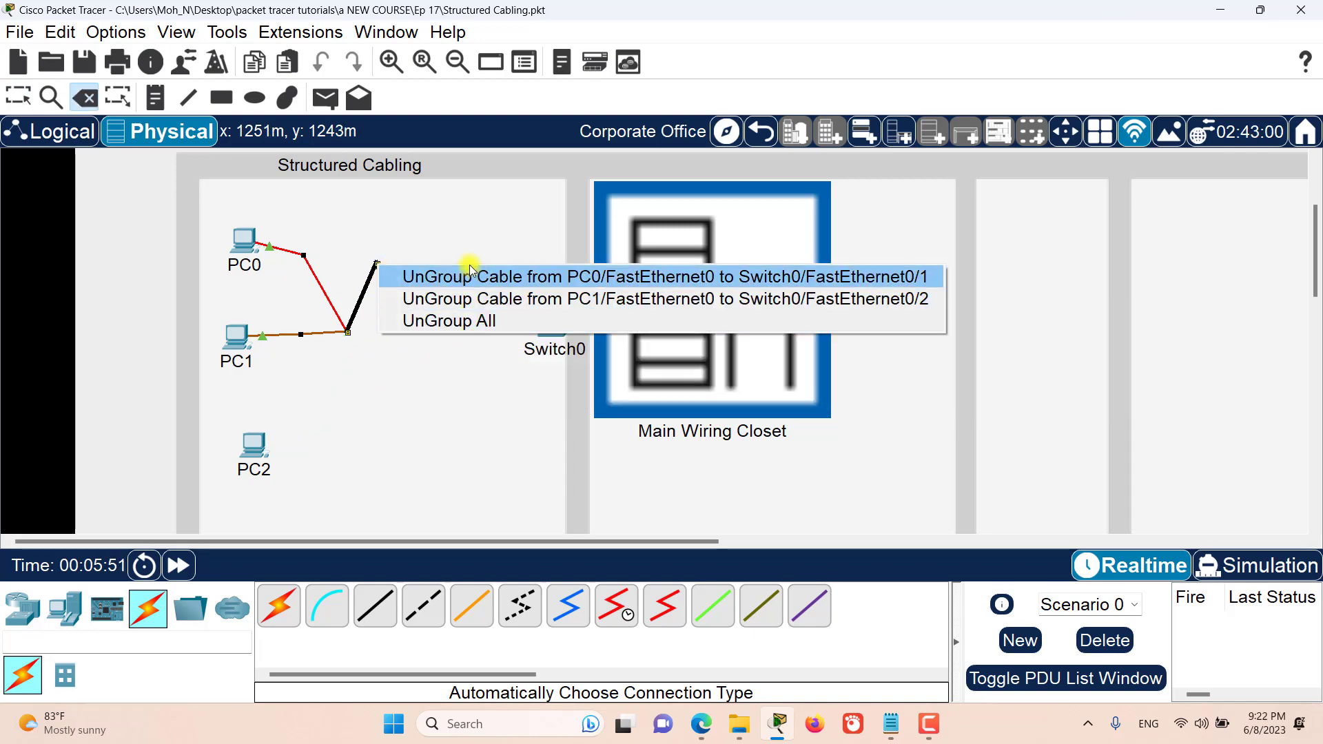
{"action": "mouse_move", "coordinate": [429, 299]}
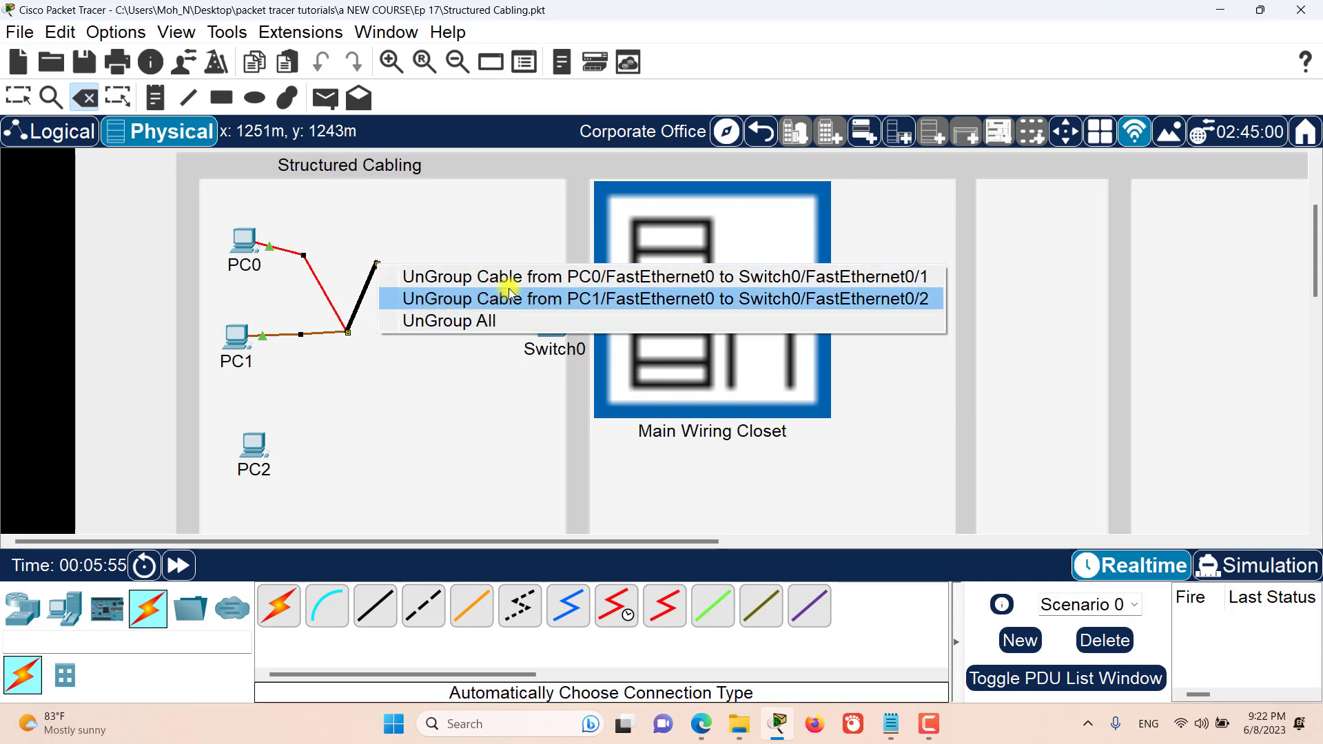
{"action": "mouse_move", "coordinate": [535, 328]}
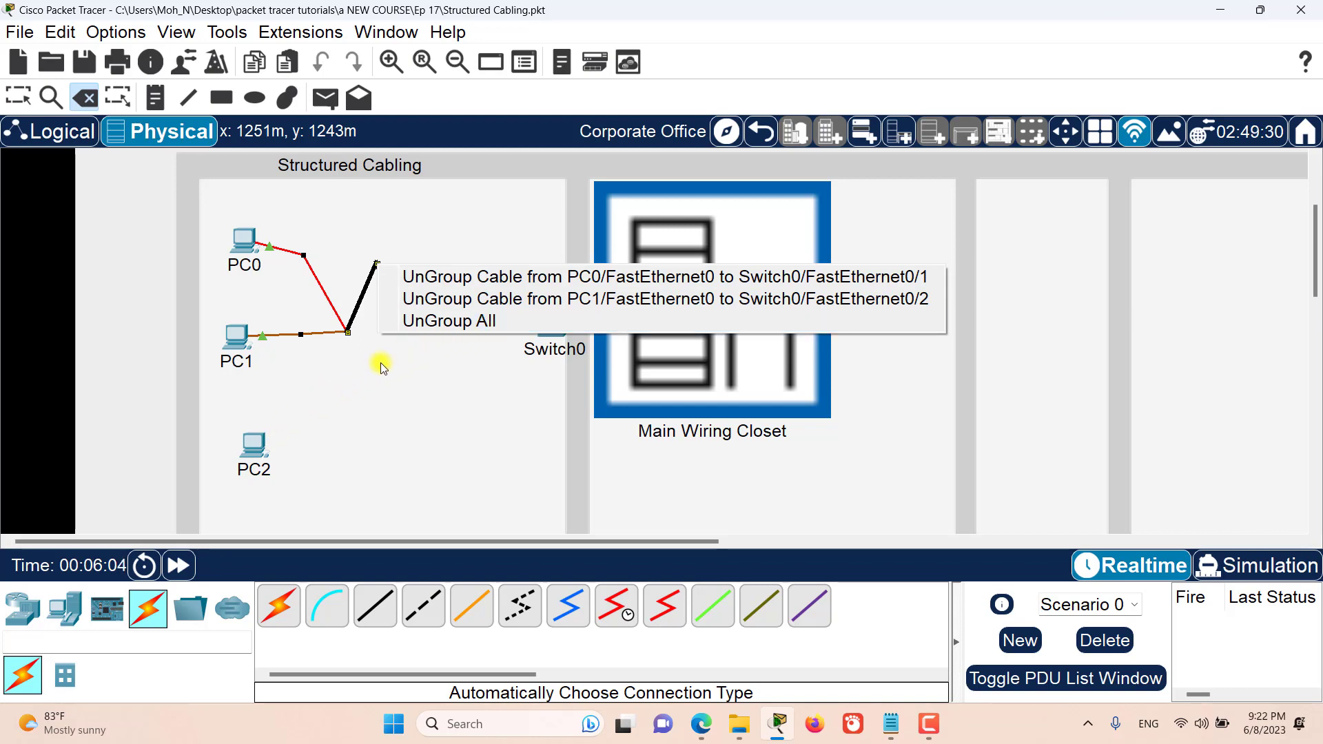
{"action": "mouse_move", "coordinate": [497, 353]}
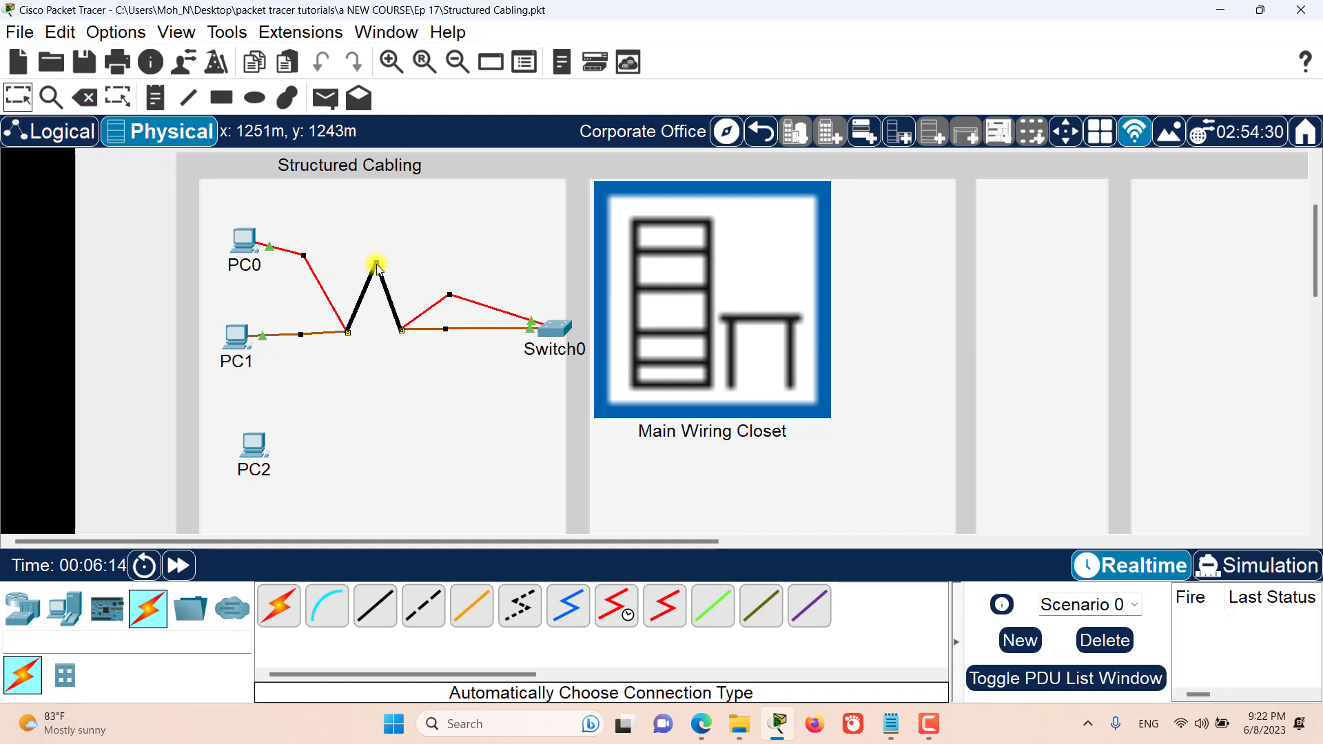
Reshape the bundle's peak, then delete the bends so the red and brown cables run straight
{"action": "left_click_drag", "start_coordinate": [375, 266], "coordinate": [375, 362]}
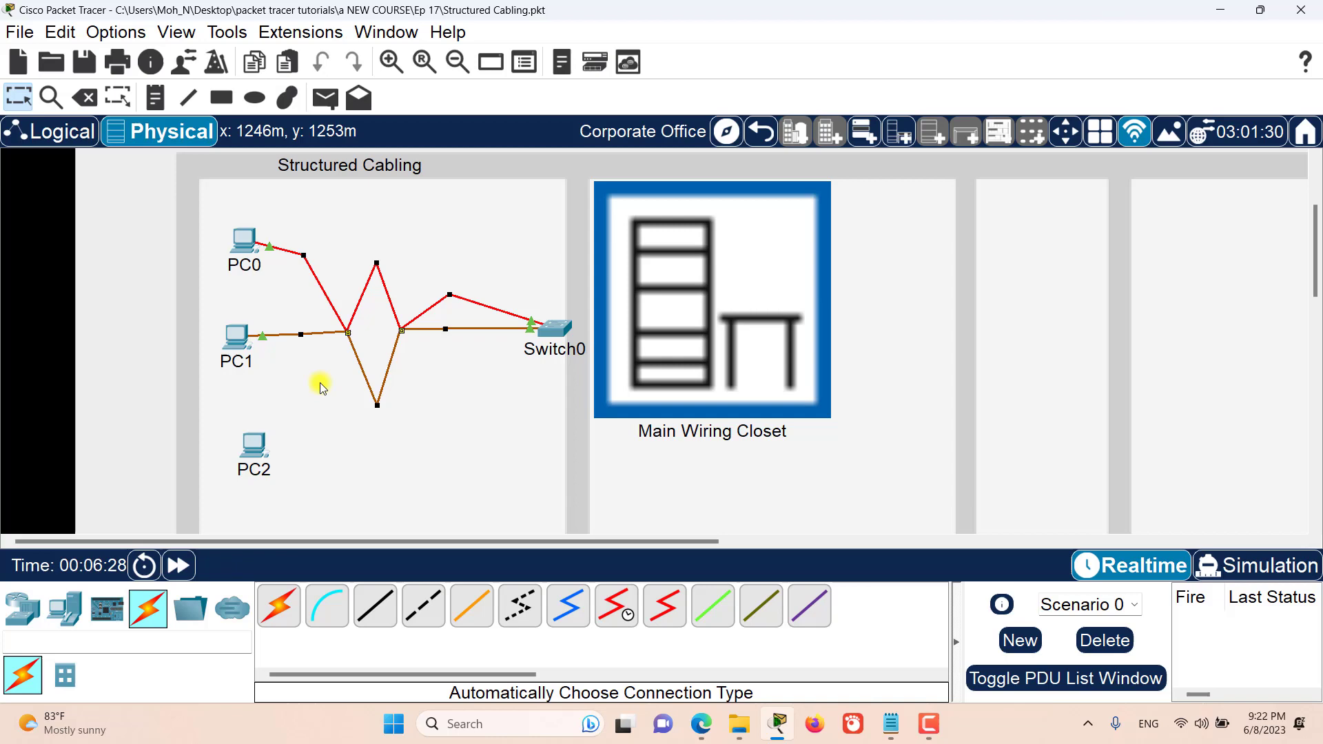
{"action": "left_click", "coordinate": [83, 96]}
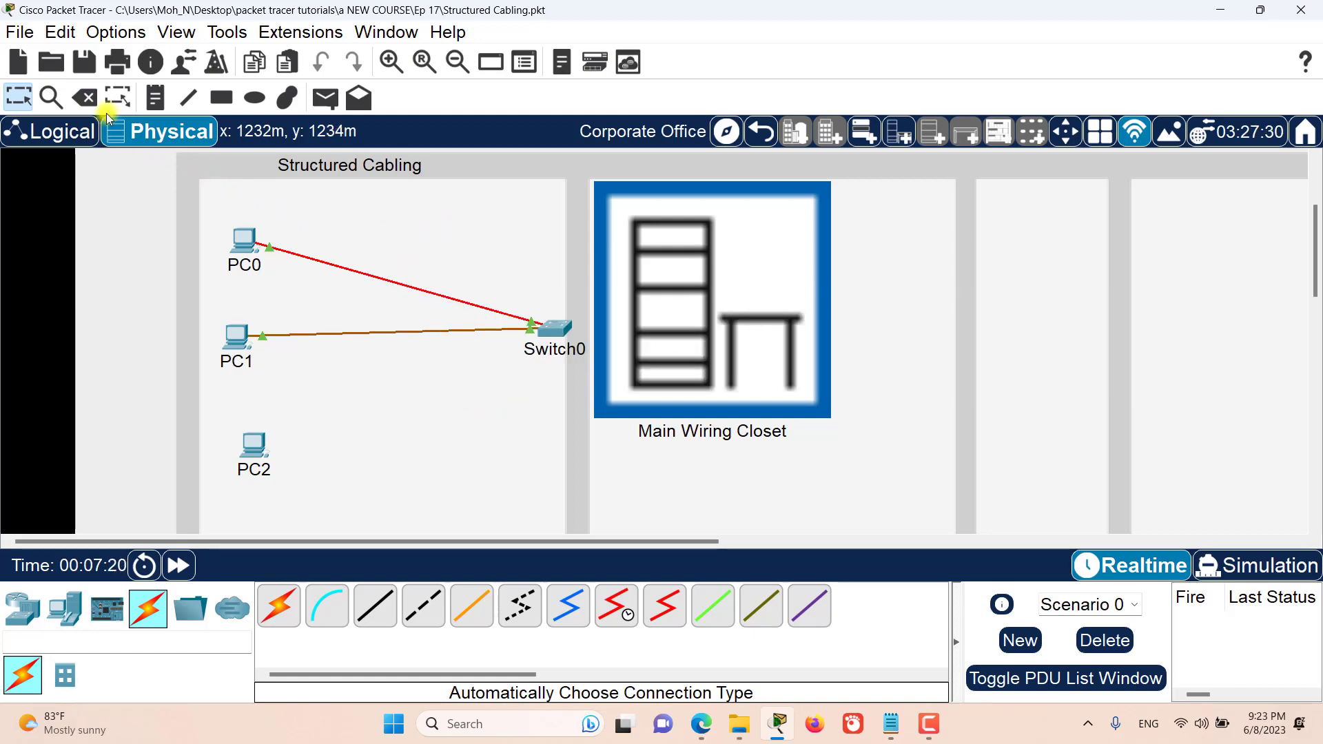
Add a bend point to PC0's red cable to reveal its 27.17 m total length
{"action": "right_click", "coordinate": [384, 280]}
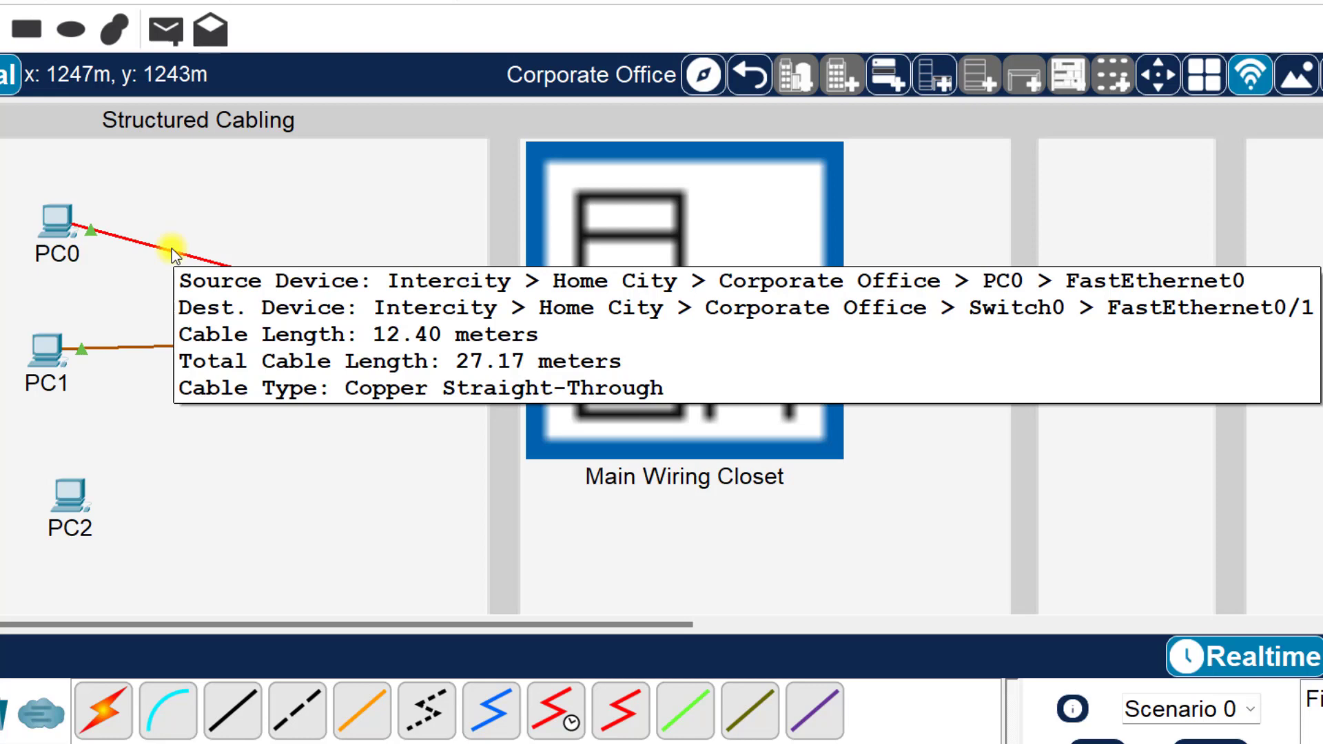
{"action": "mouse_move", "coordinate": [55, 217]}
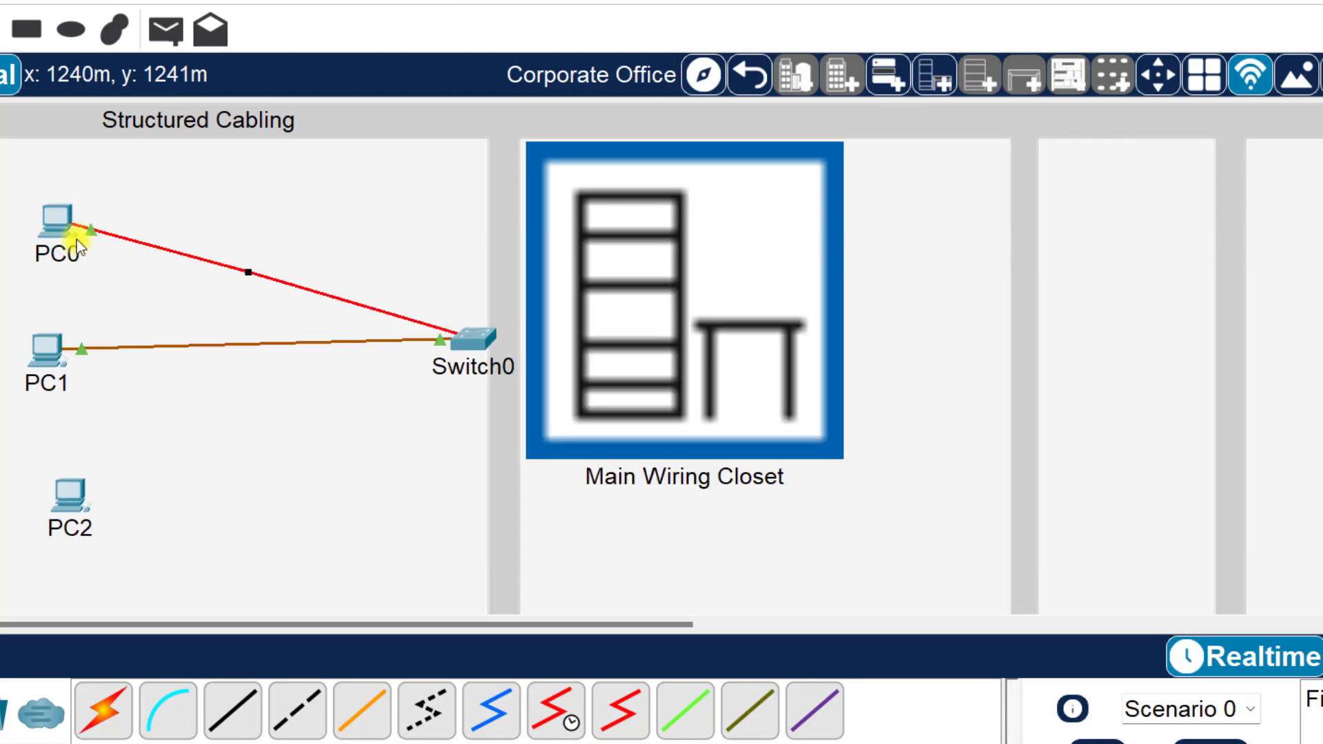
{"action": "mouse_move", "coordinate": [485, 342]}
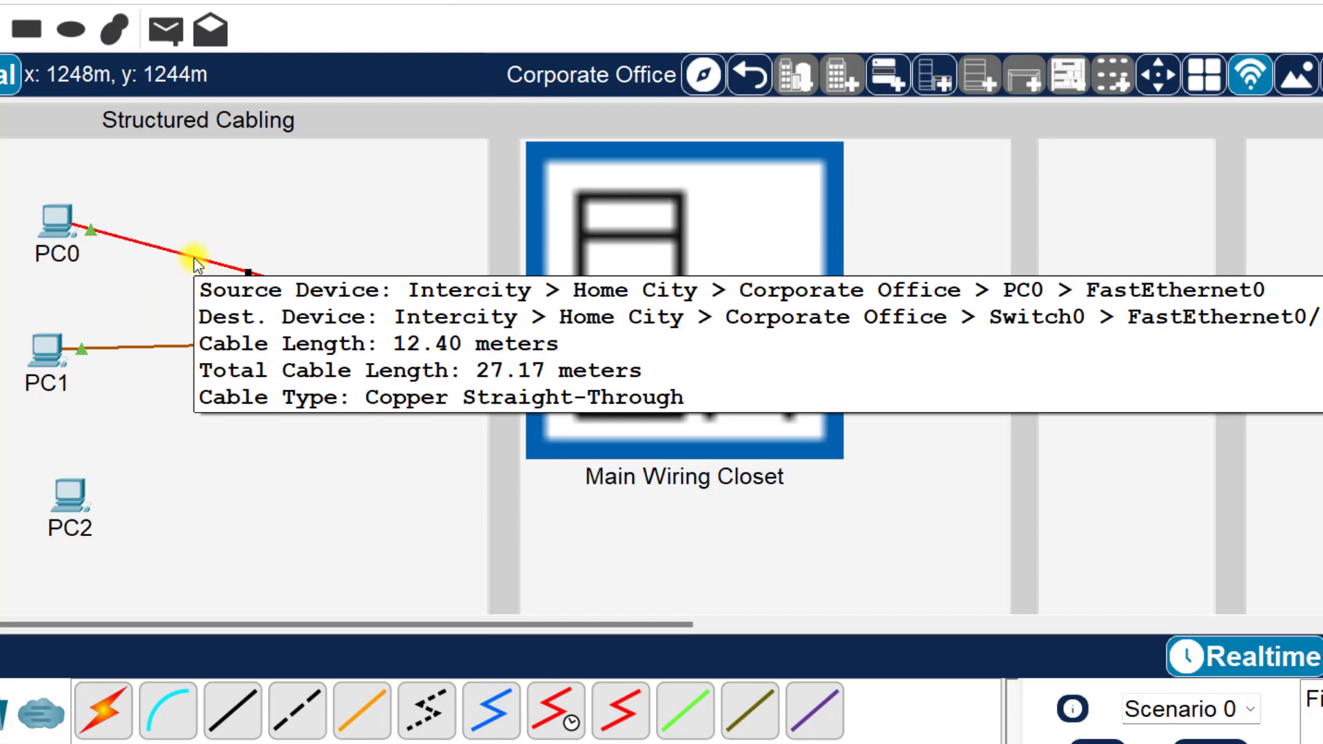
{"action": "mouse_move", "coordinate": [302, 269]}
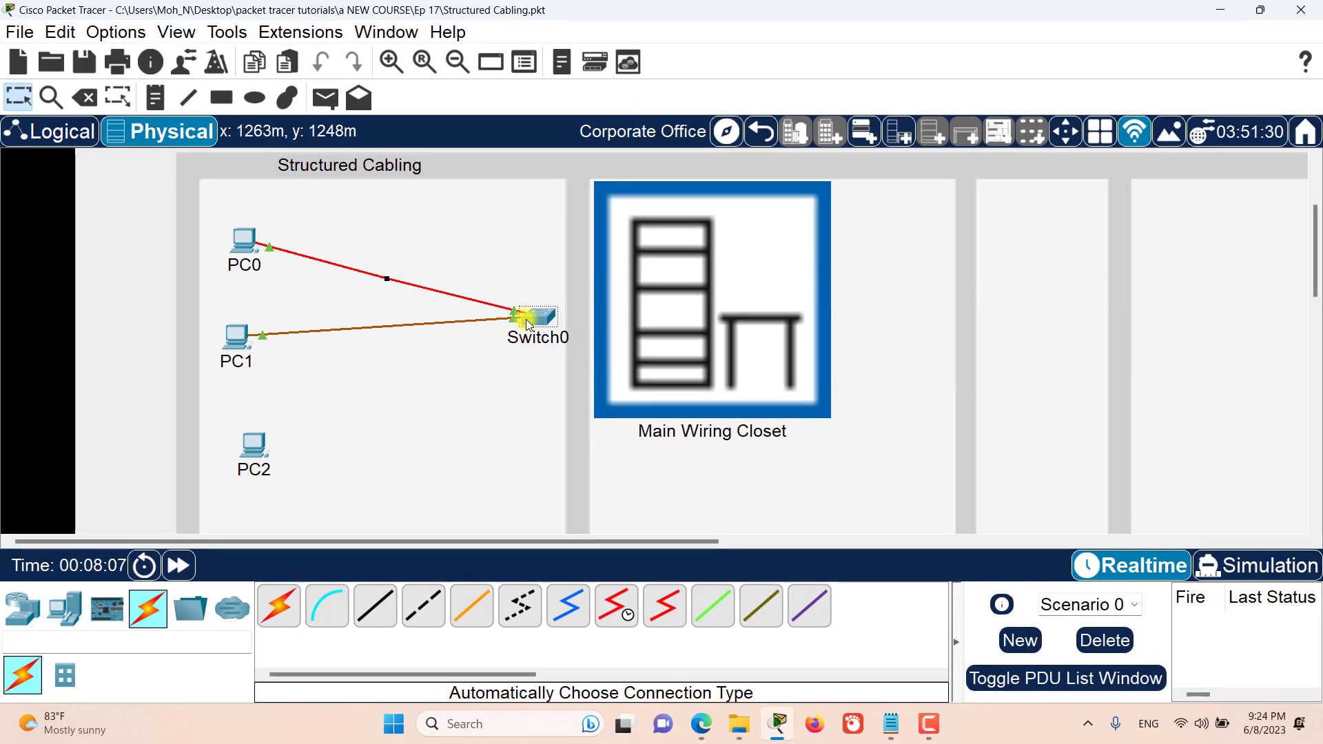
Drag Switch0 past the Main Wiring Closet to a far room so the cables reach 114.98 m
{"action": "left_click_drag", "start_coordinate": [528, 318], "coordinate": [616, 338]}
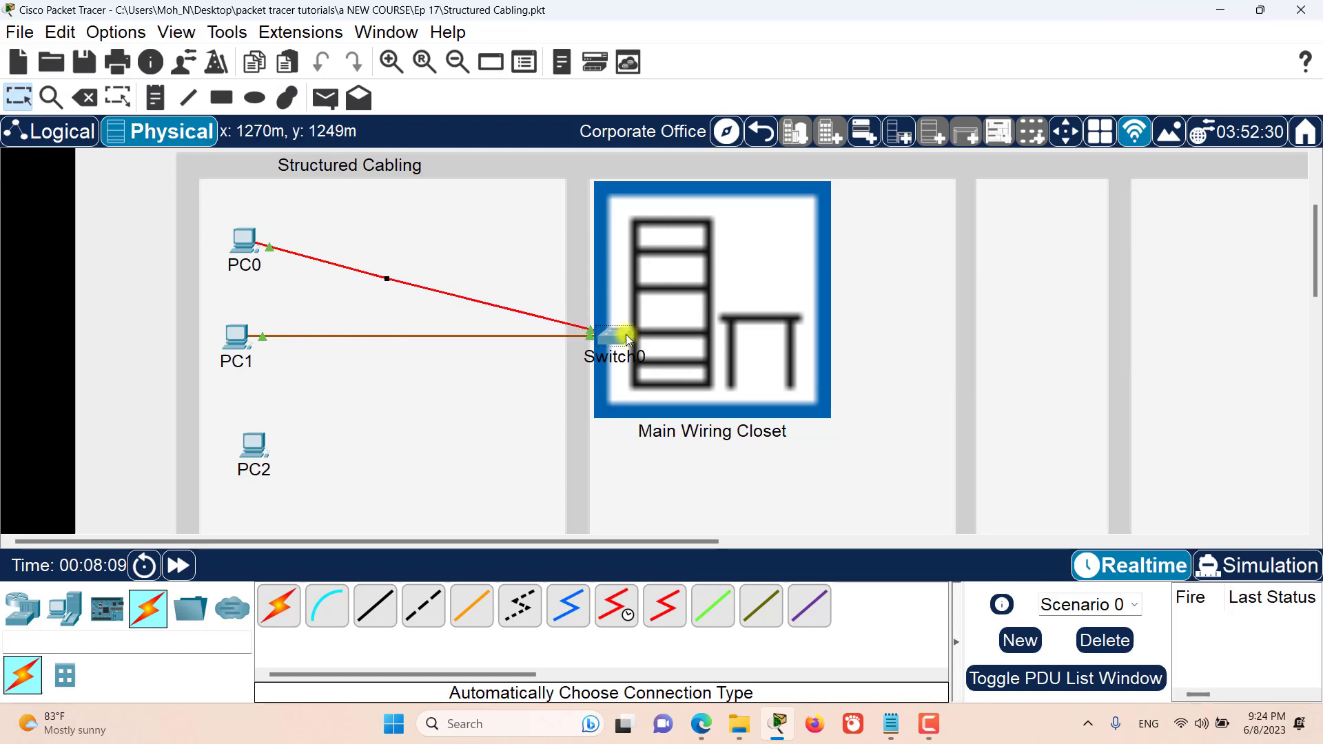
{"action": "left_click_drag", "start_coordinate": [616, 338], "coordinate": [1197, 329]}
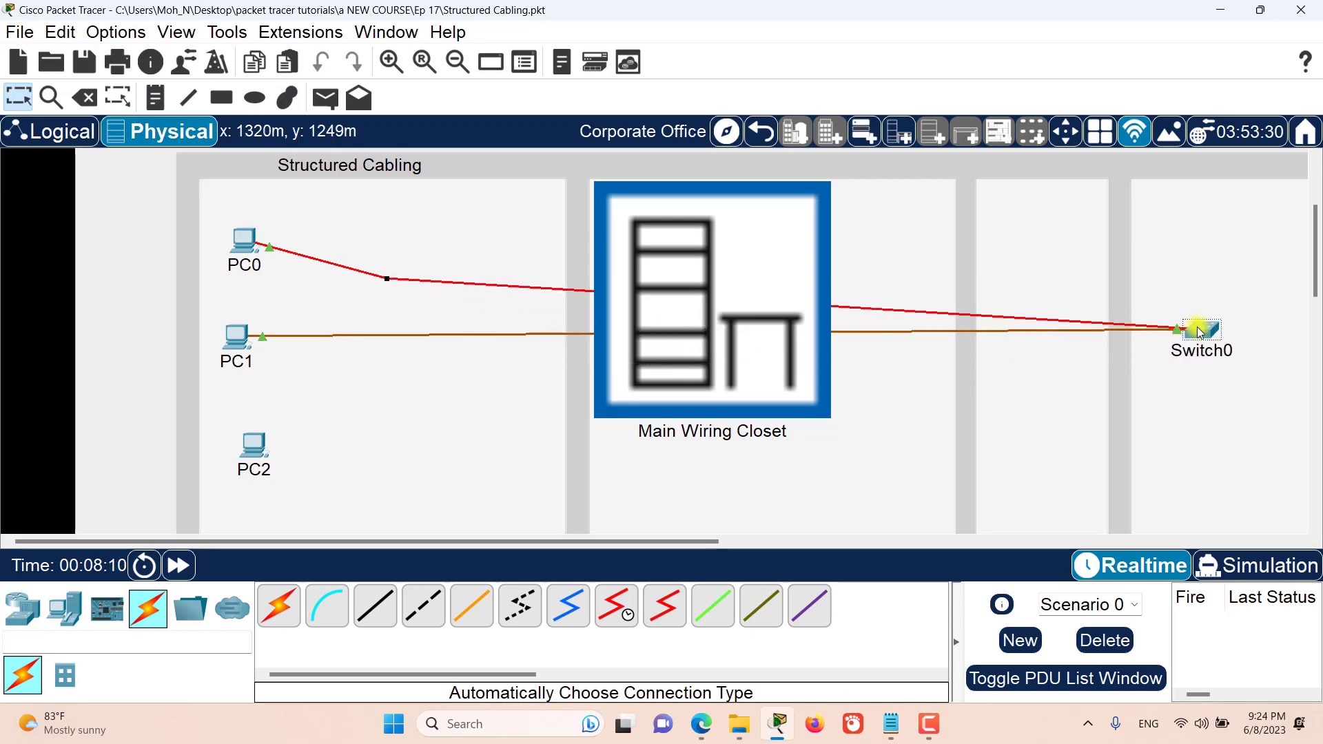
{"action": "mouse_move", "coordinate": [665, 445]}
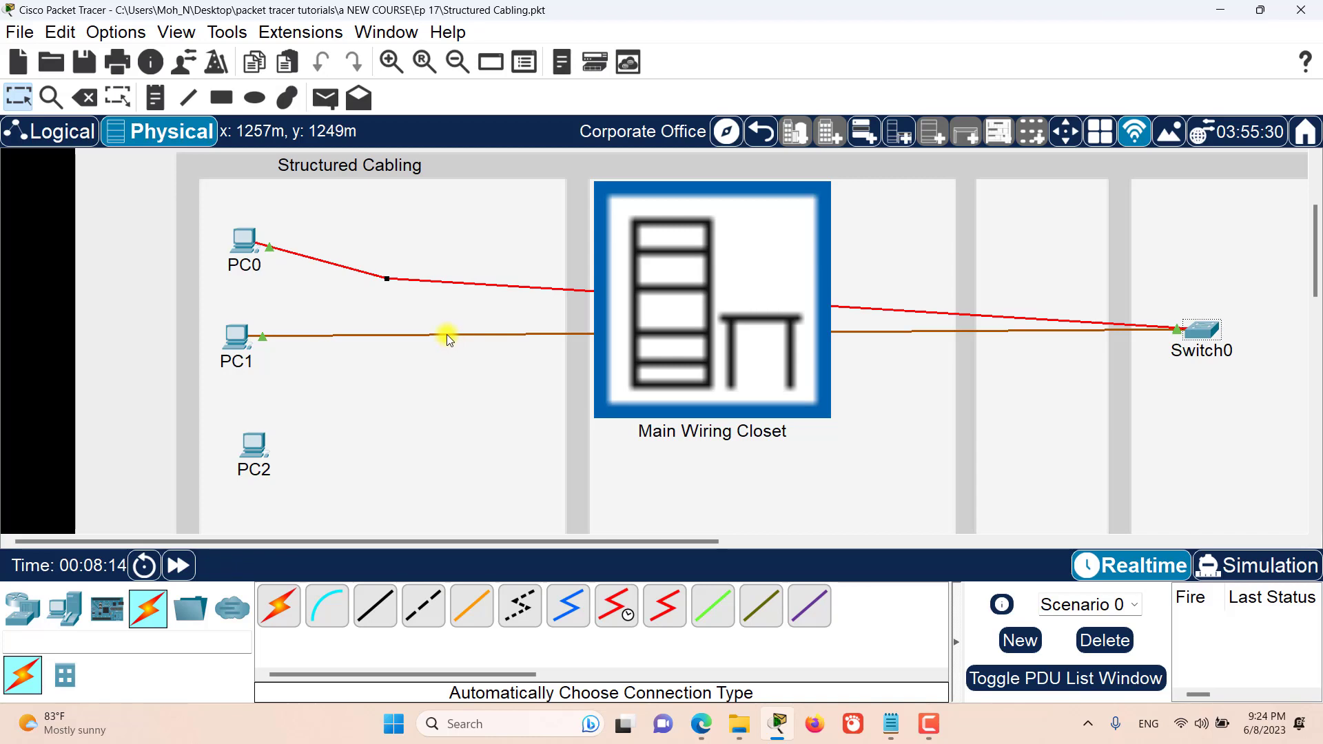
{"action": "mouse_move", "coordinate": [445, 335]}
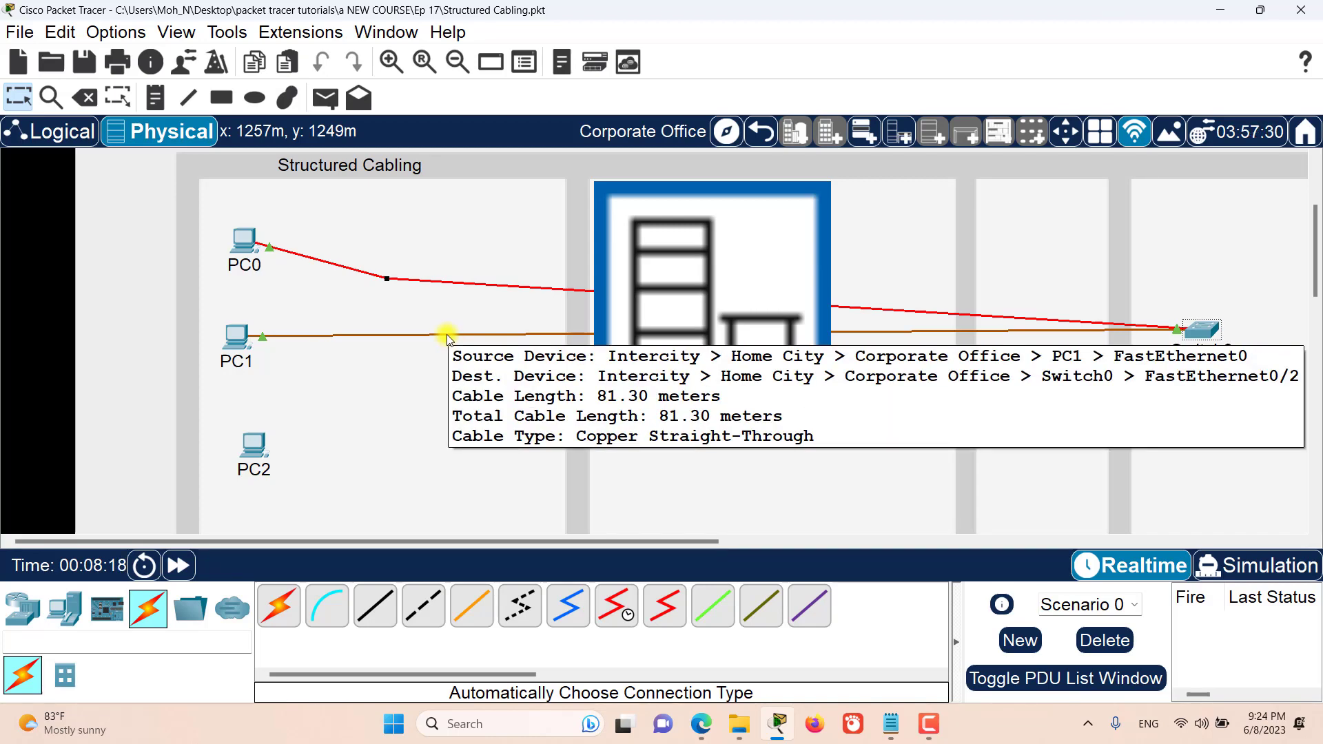
{"action": "mouse_move", "coordinate": [427, 228]}
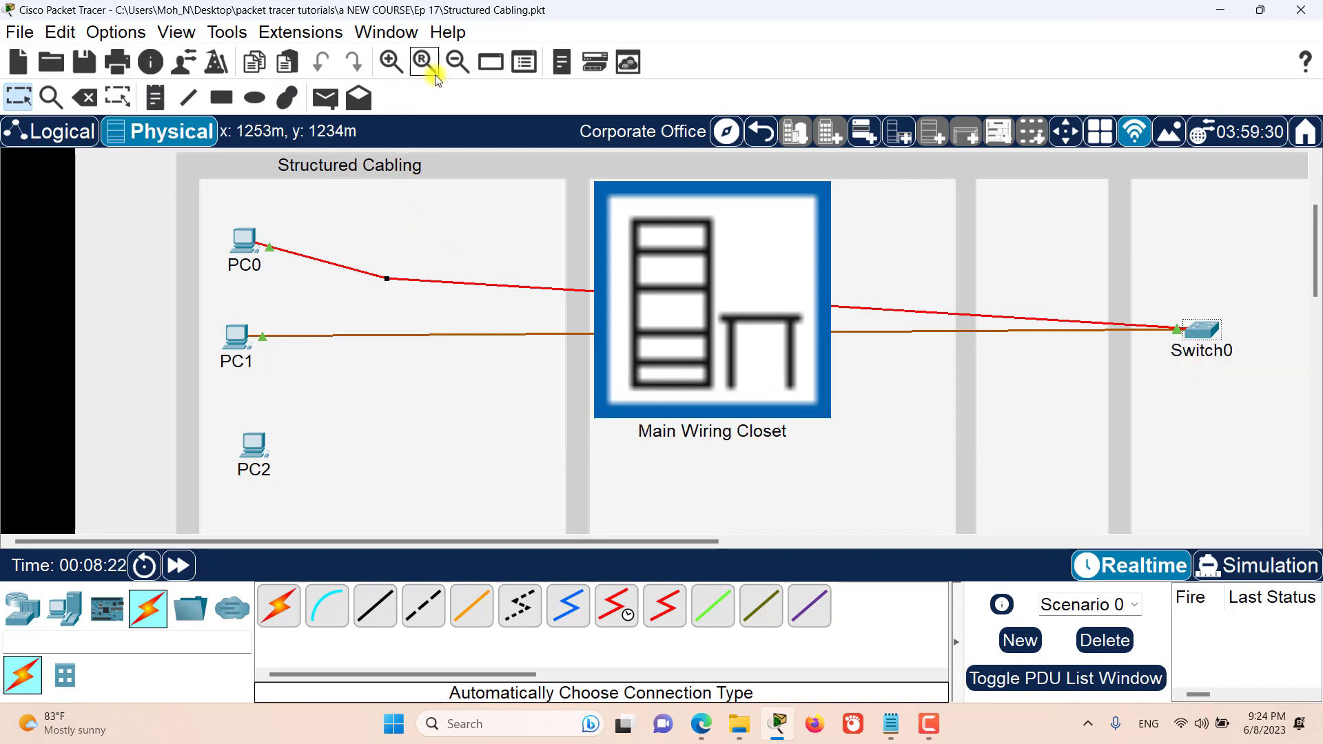
{"action": "left_click", "coordinate": [457, 61]}
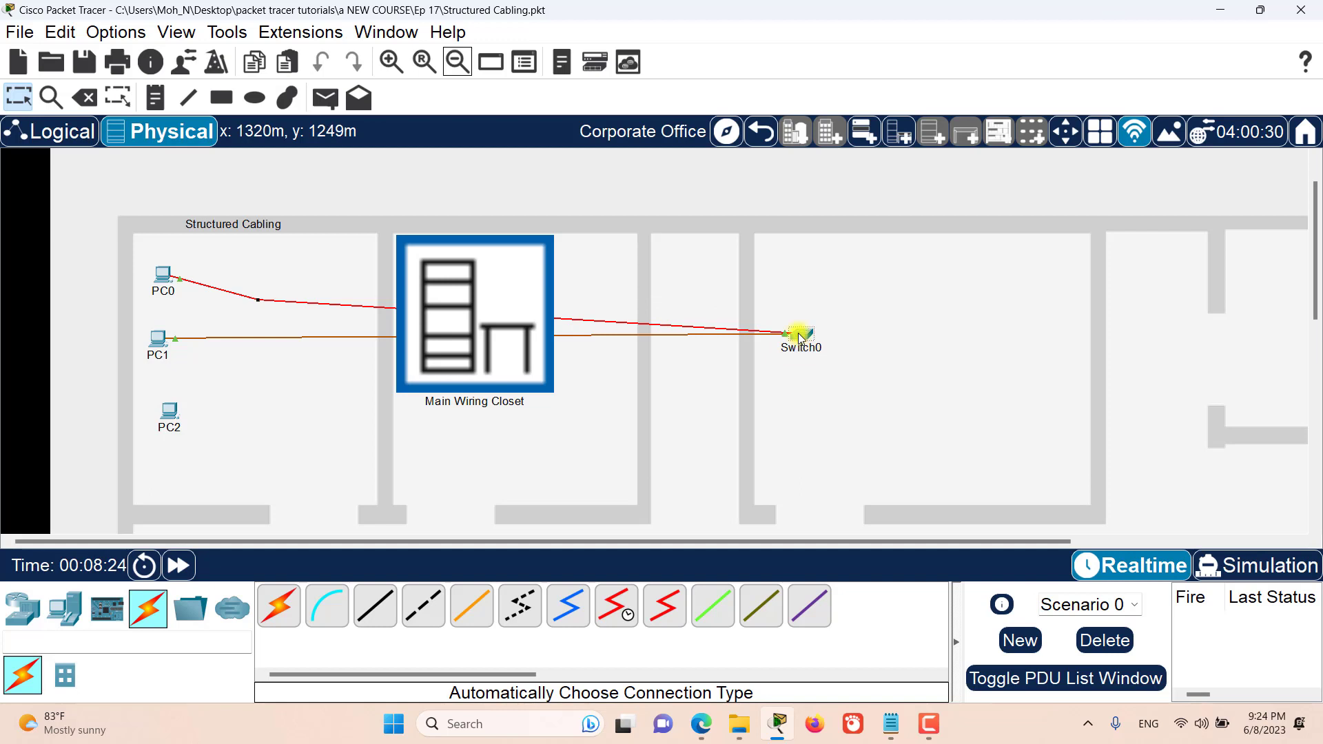
{"action": "left_click_drag", "start_coordinate": [798, 333], "coordinate": [1063, 342]}
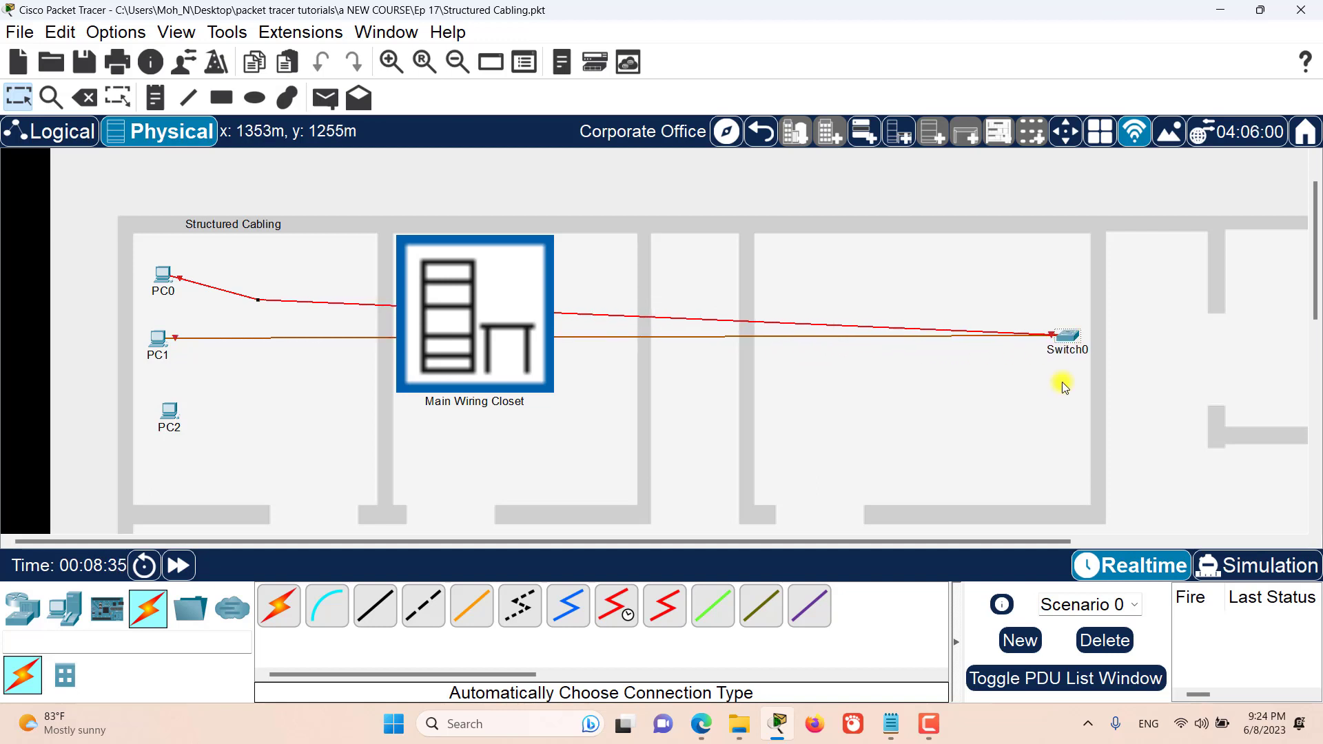
{"action": "mouse_move", "coordinate": [893, 345]}
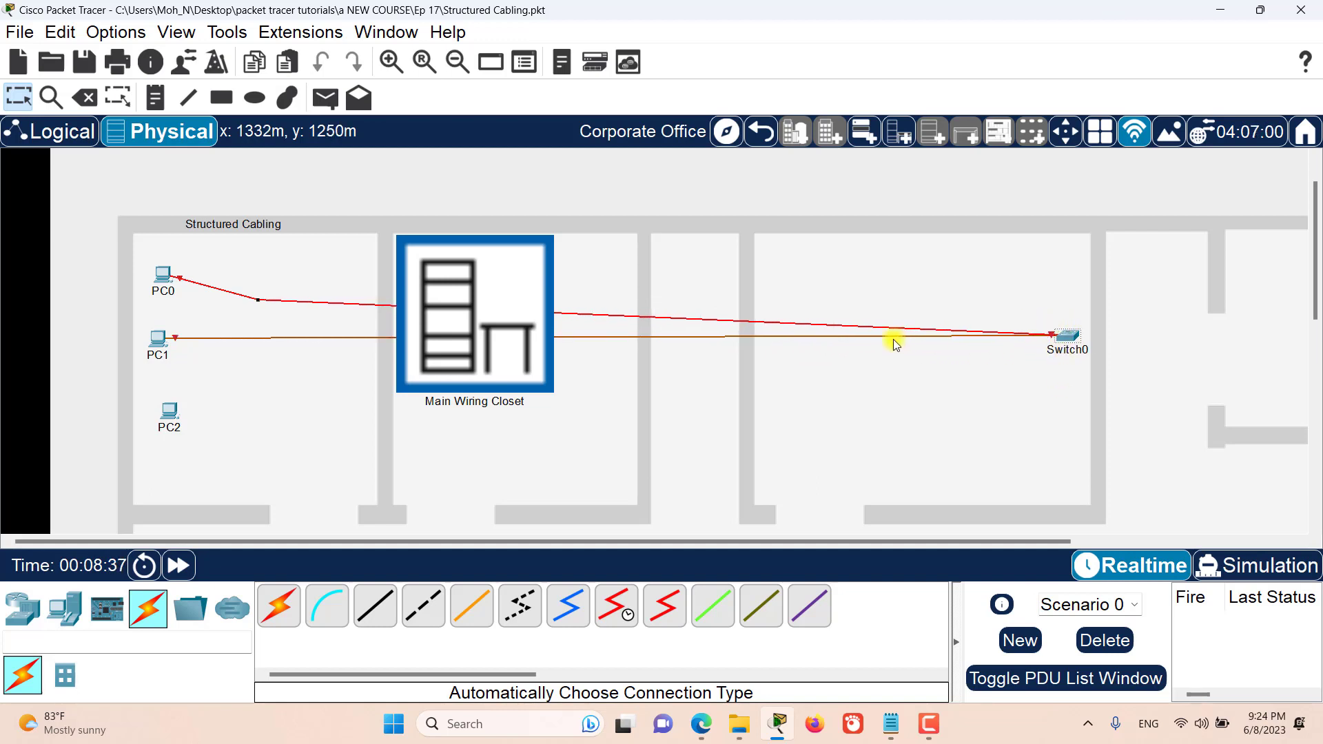
{"action": "mouse_move", "coordinate": [165, 354]}
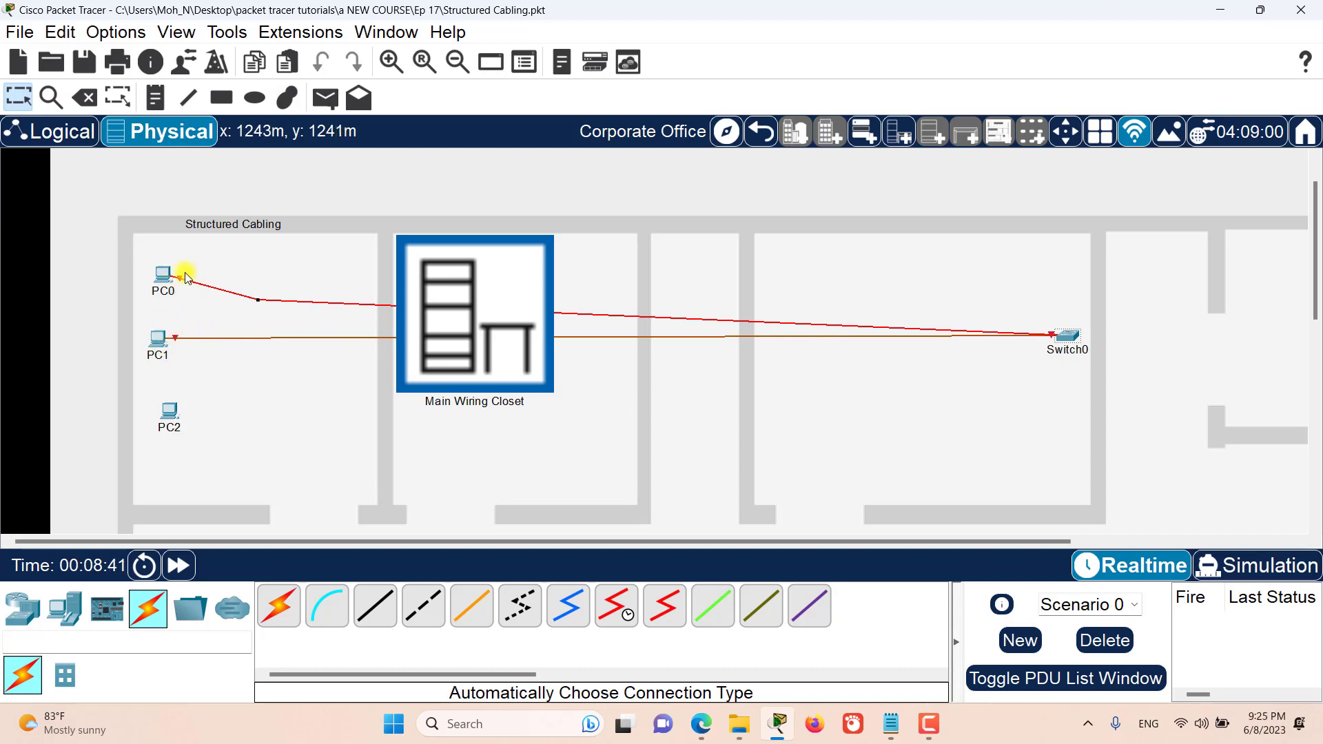
{"action": "mouse_move", "coordinate": [705, 367]}
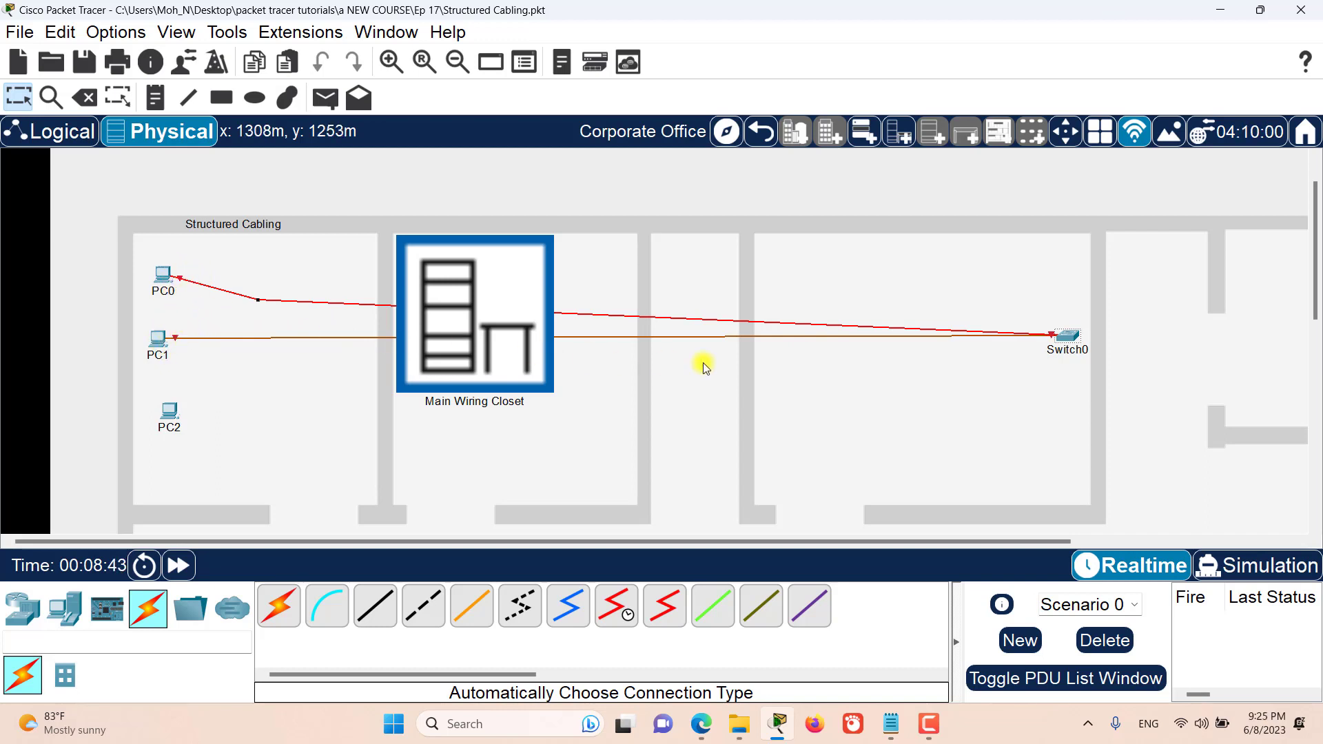
{"action": "mouse_move", "coordinate": [843, 342]}
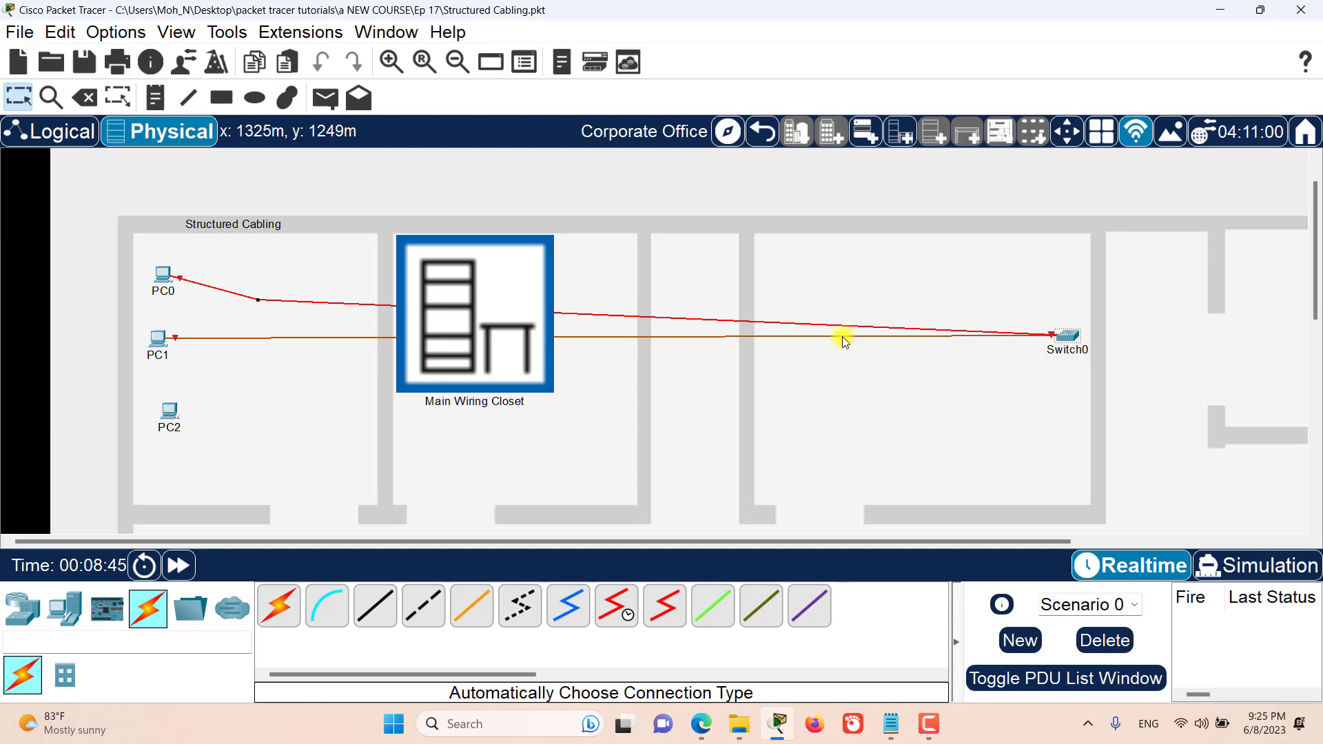
{"action": "mouse_move", "coordinate": [839, 337]}
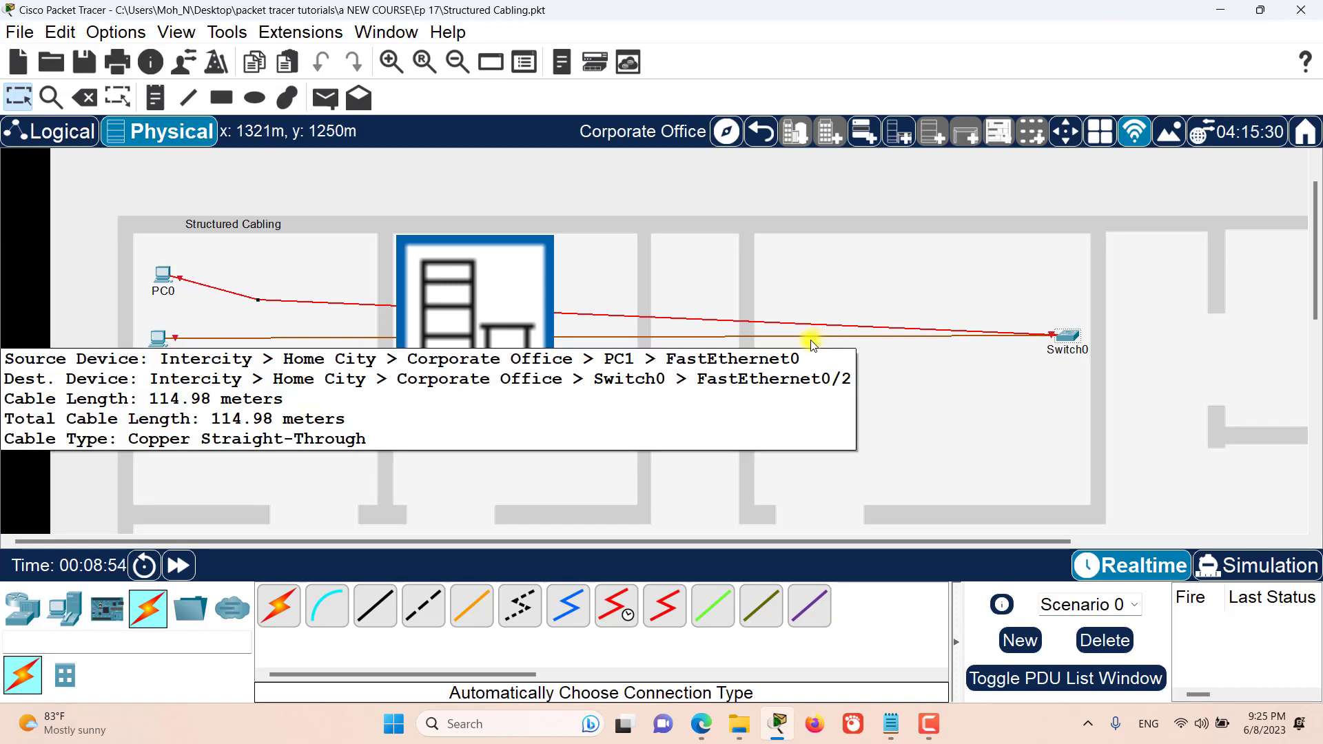
{"action": "mouse_move", "coordinate": [1029, 381]}
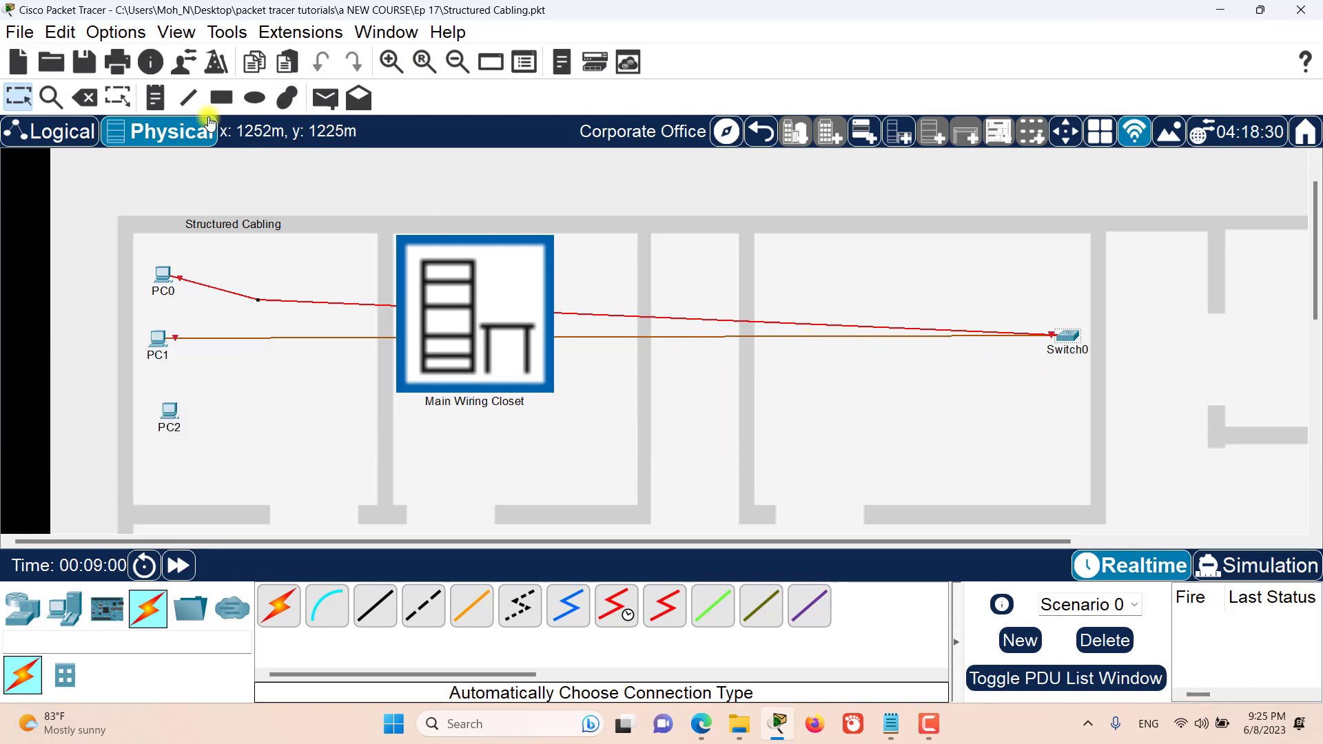
Uncheck Enable Cable Length Effects in Preferences so the over-long links come up
{"action": "left_click", "coordinate": [116, 32]}
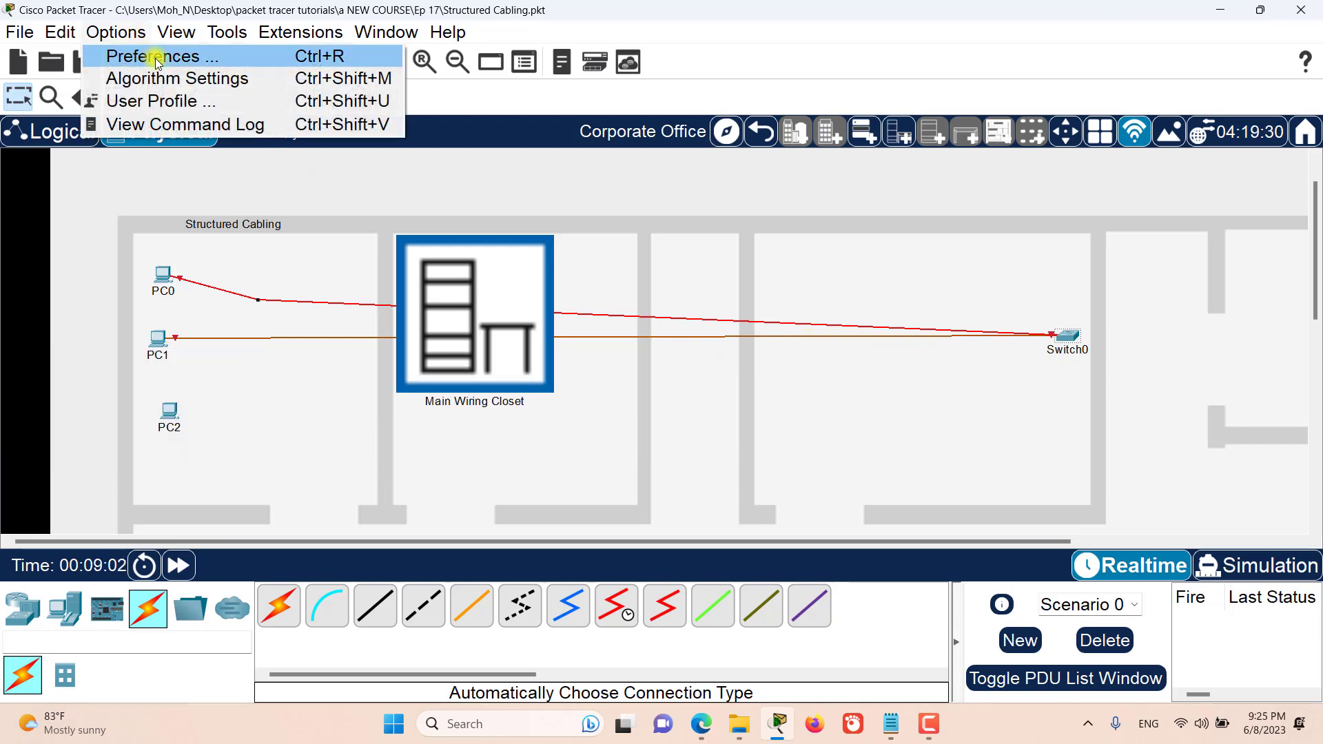
{"action": "left_click", "coordinate": [160, 55]}
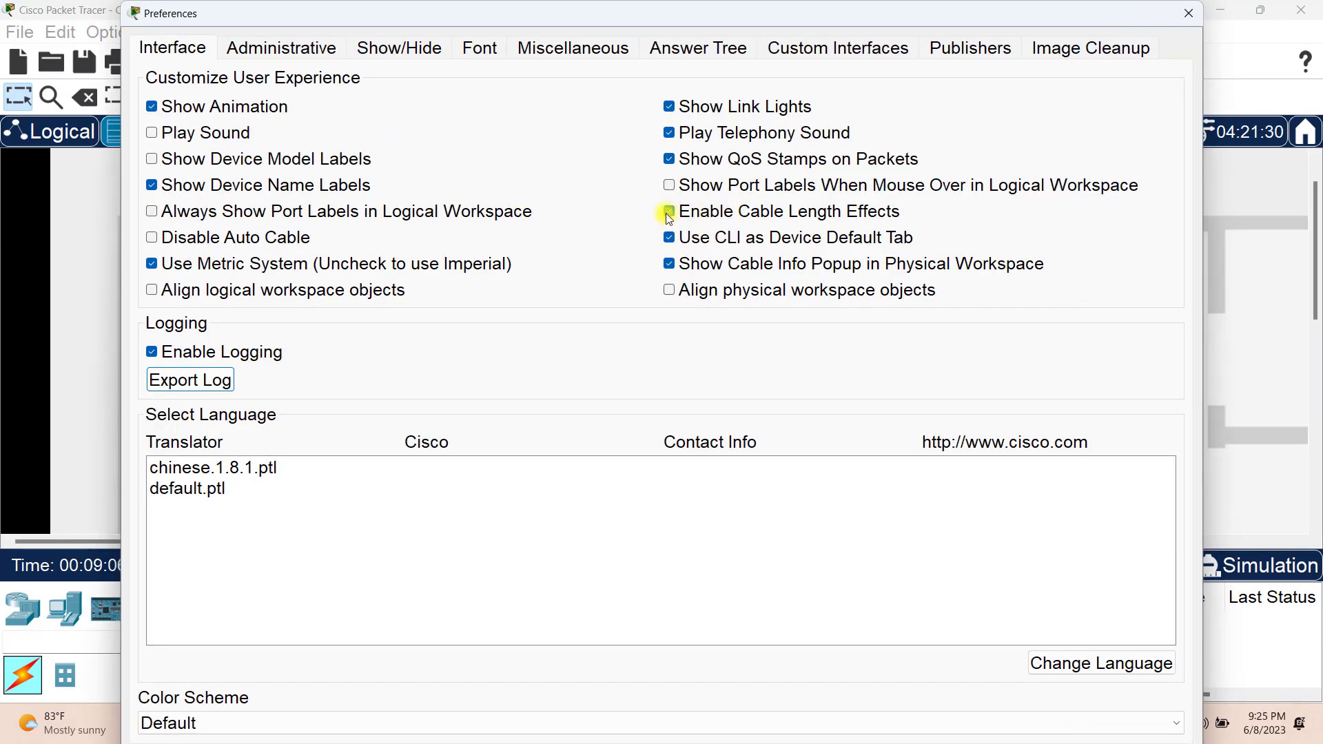
{"action": "left_click", "coordinate": [669, 211]}
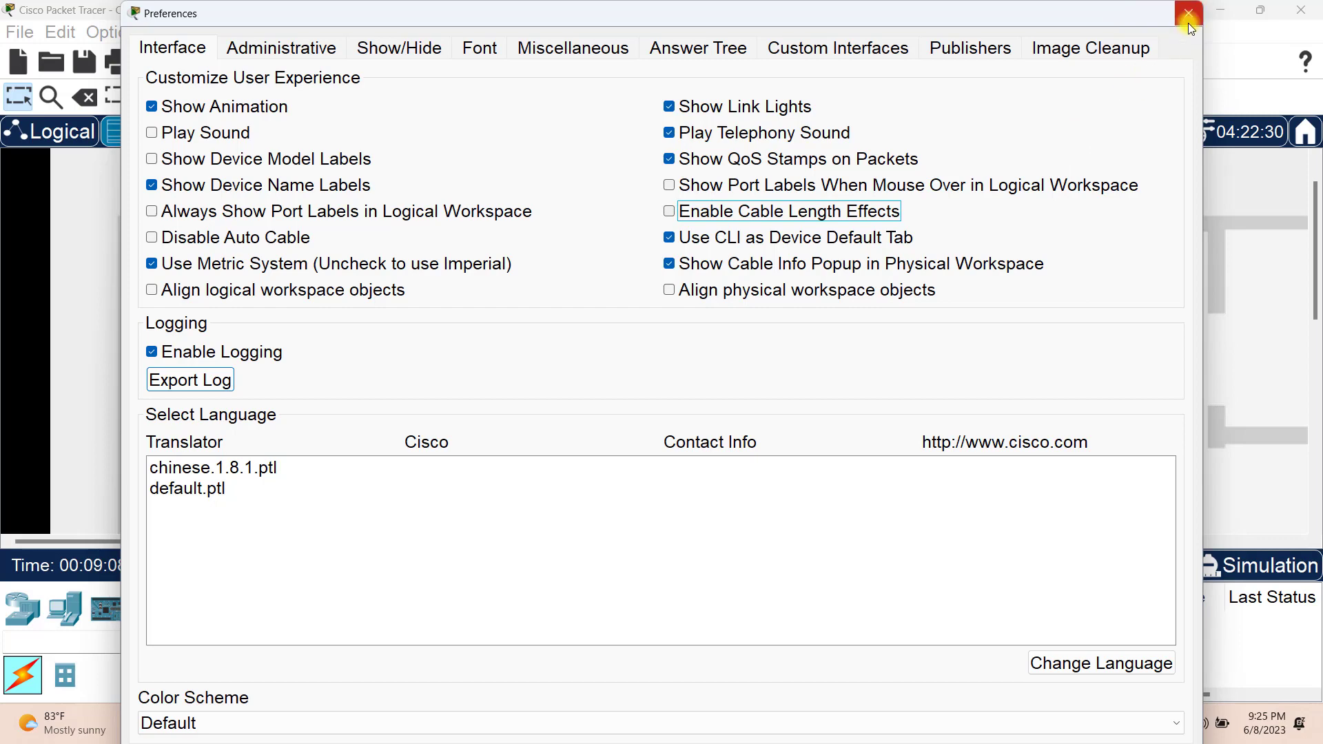
{"action": "left_click", "coordinate": [1186, 12]}
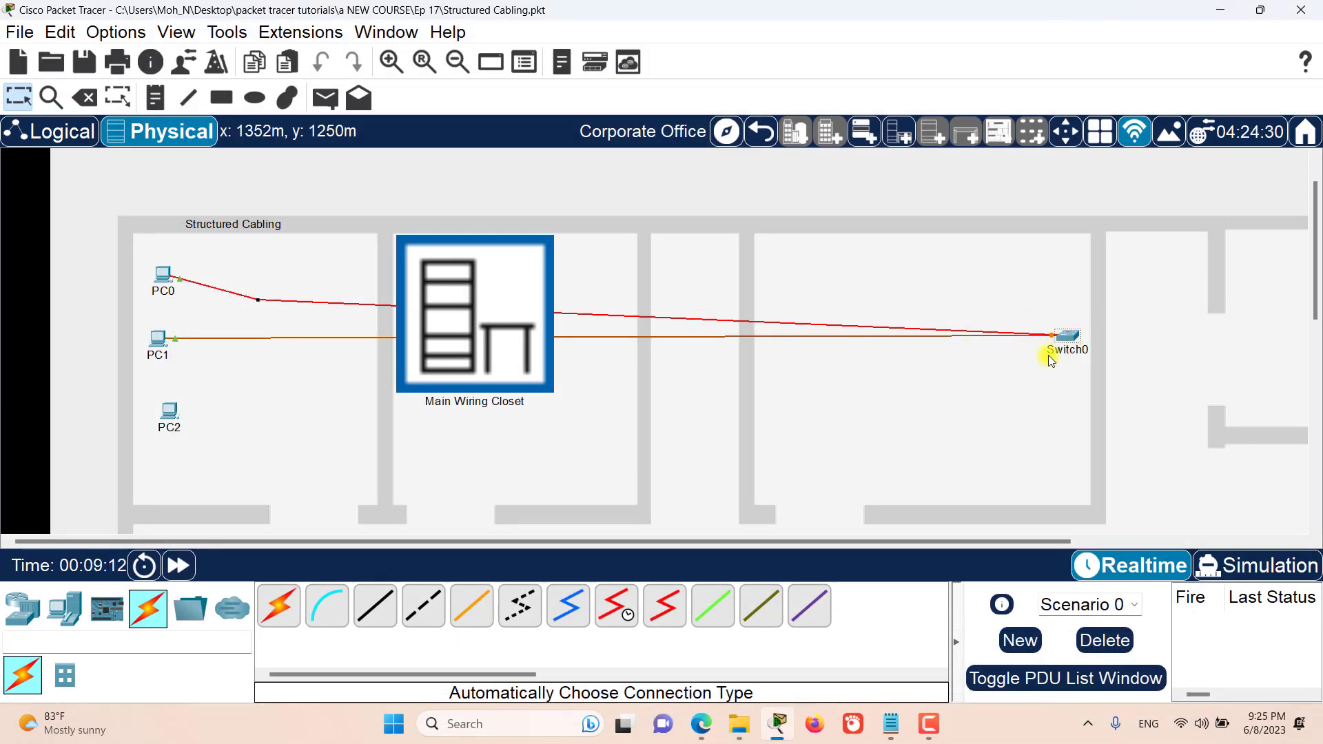
{"action": "mouse_move", "coordinate": [707, 364]}
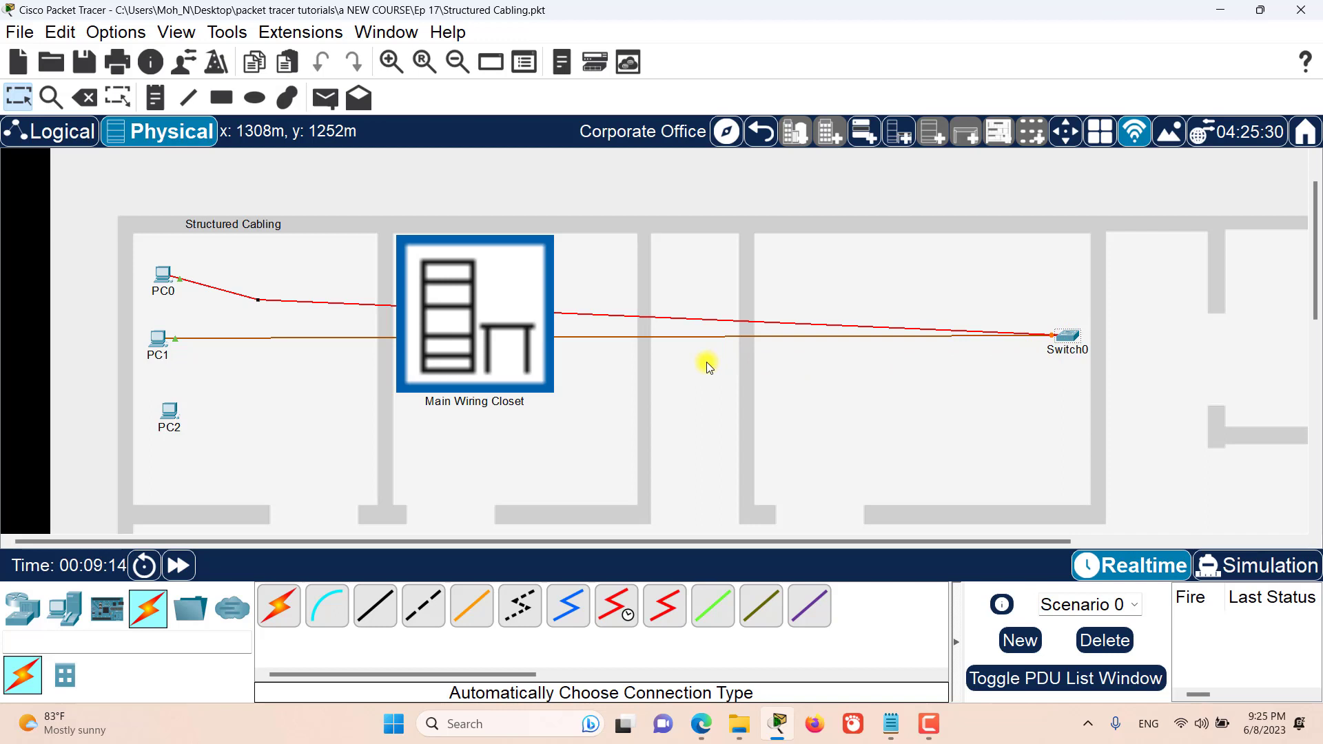